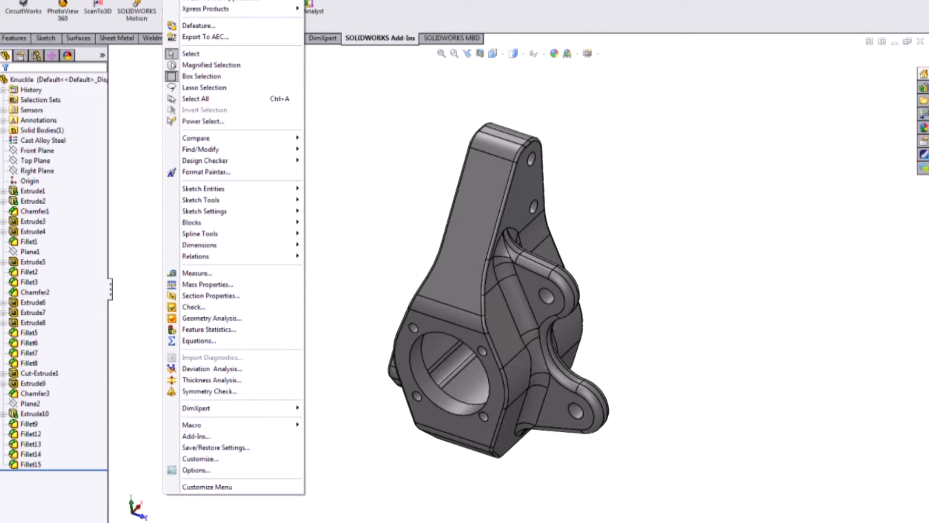
Try DFMXpress from the Xpress products list, dismiss its prompt, then reopen the Tools menu.
{"action": "left_click", "coordinate": [206, 8]}
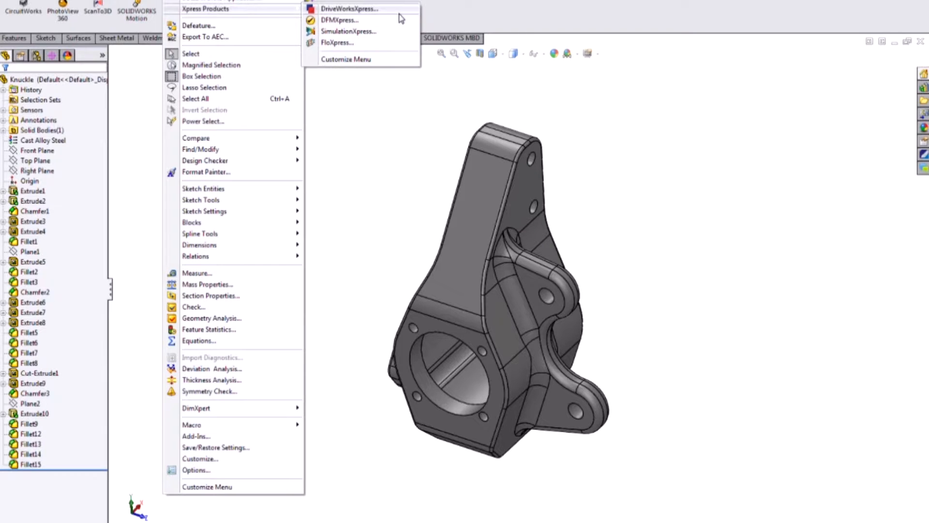
{"action": "mouse_move", "coordinate": [401, 17]}
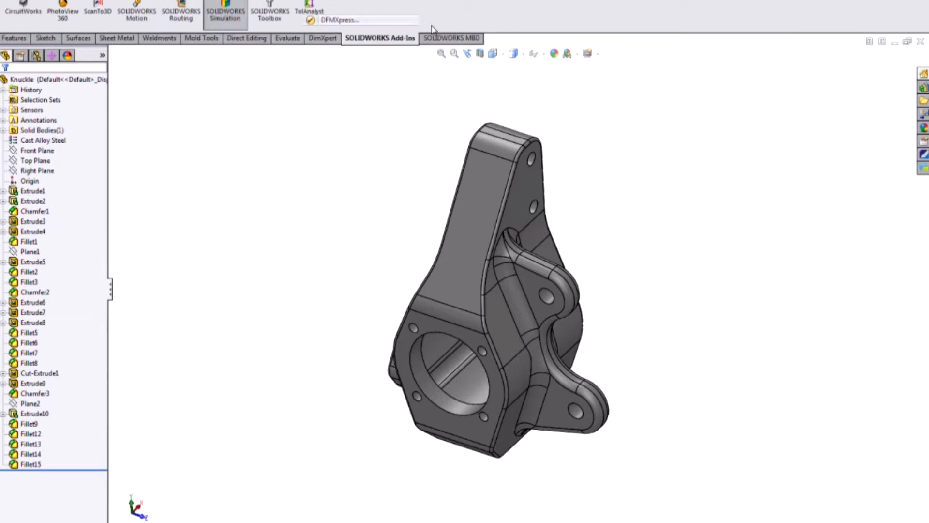
{"action": "left_click", "coordinate": [344, 20]}
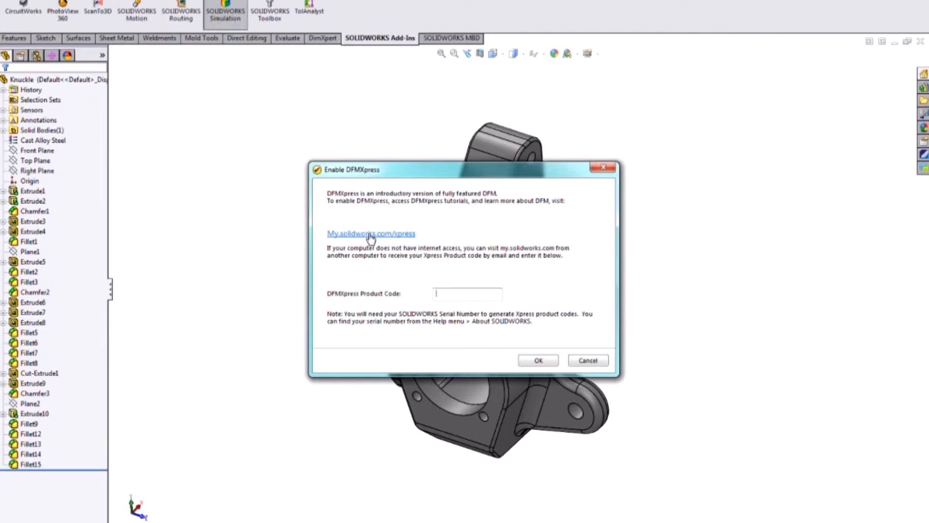
{"action": "mouse_move", "coordinate": [602, 368]}
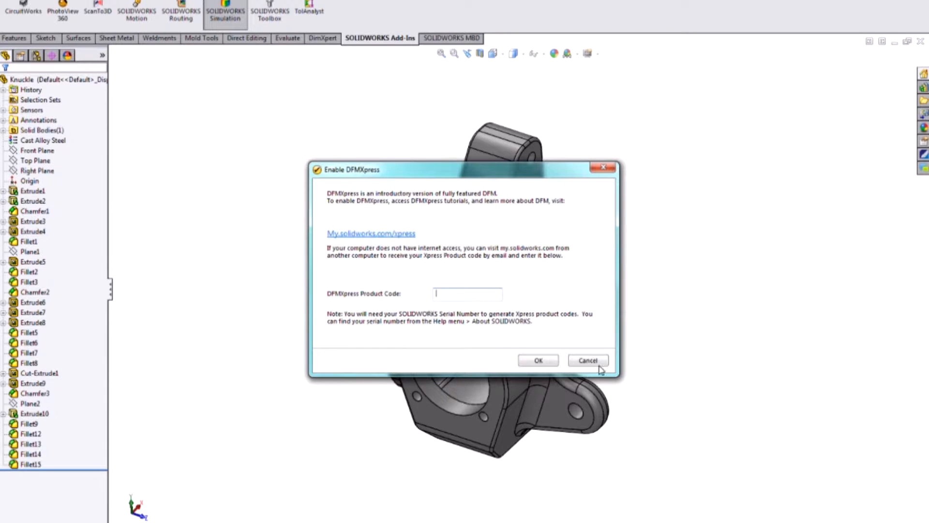
{"action": "left_click", "coordinate": [588, 360]}
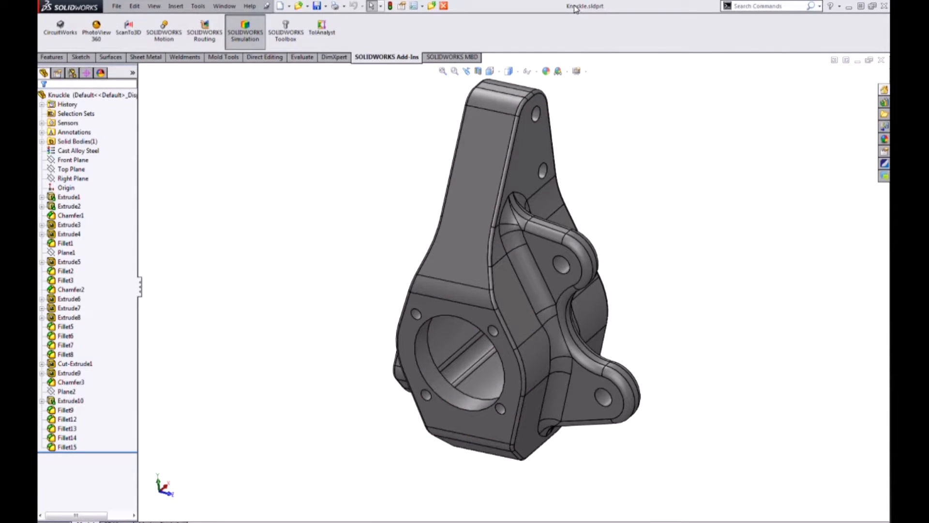
{"action": "mouse_move", "coordinate": [436, 233]}
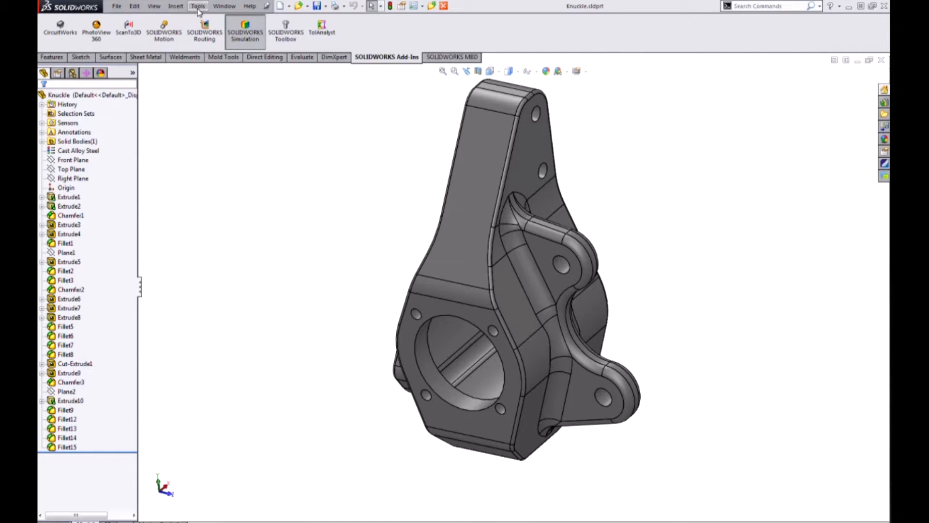
{"action": "left_click", "coordinate": [198, 6]}
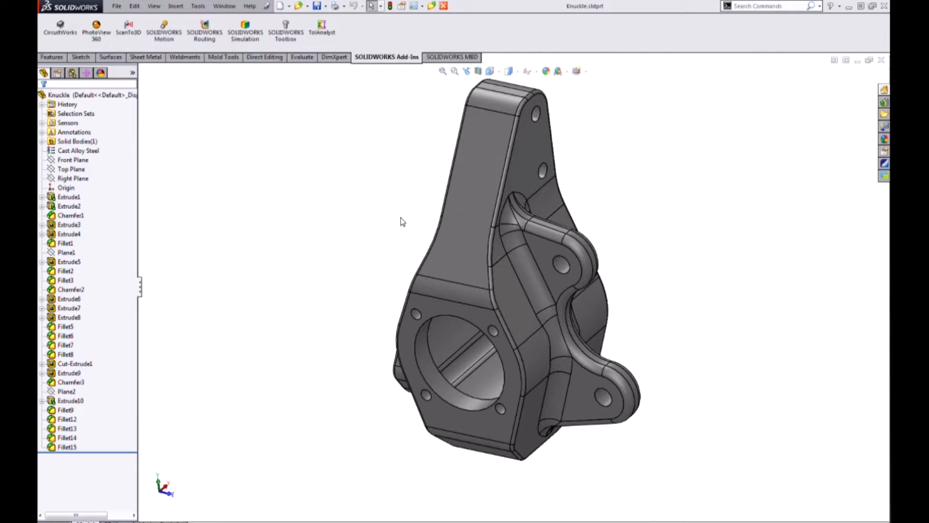
{"action": "left_click", "coordinate": [198, 6]}
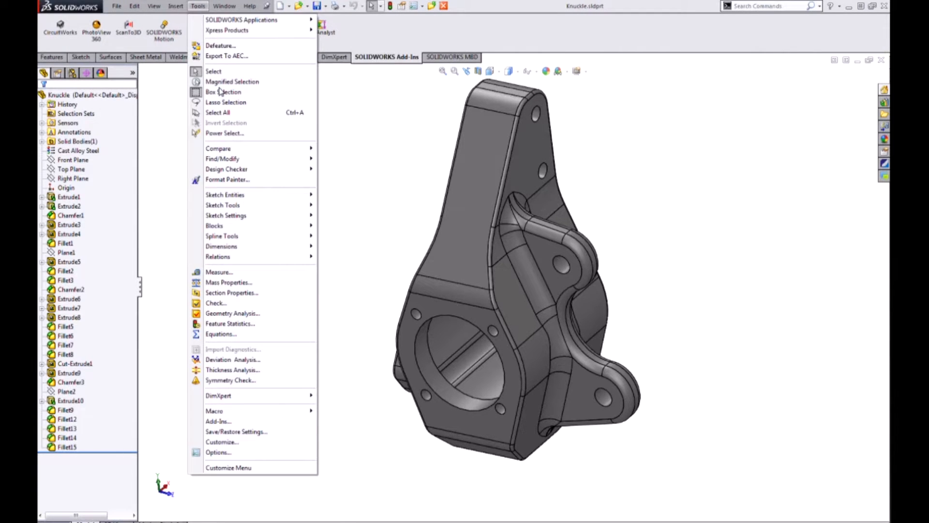
{"action": "mouse_move", "coordinate": [259, 151]}
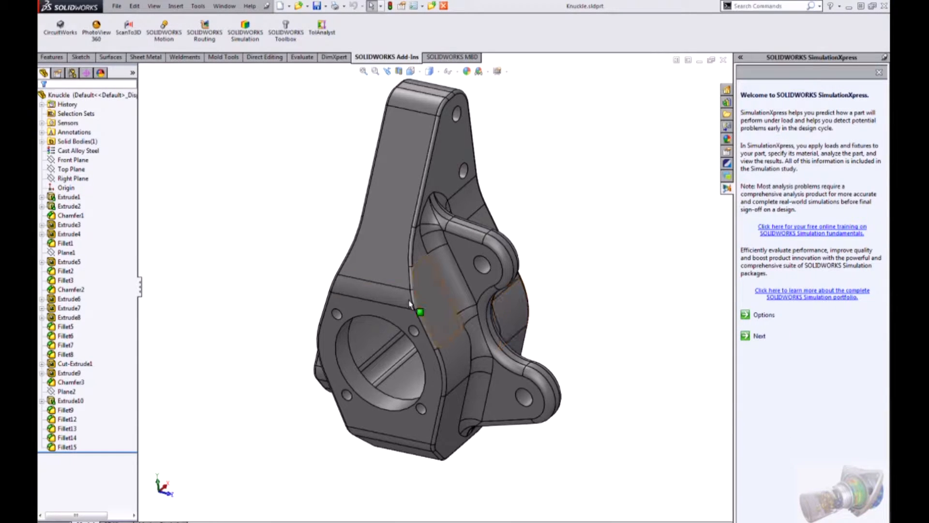
{"action": "mouse_move", "coordinate": [357, 283]}
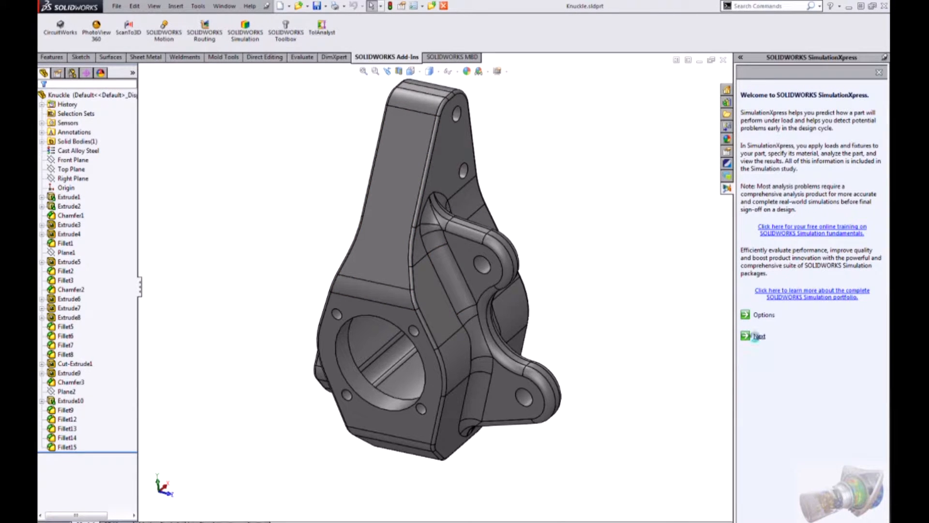
Add a fixed fixture on the Knuckle's lug hole faces, then proceed to Loads.
{"action": "left_click", "coordinate": [759, 336]}
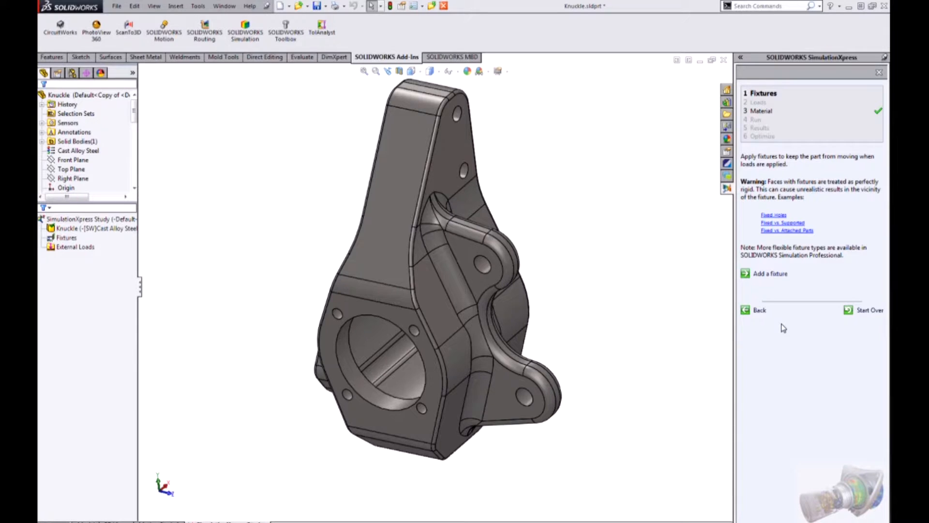
{"action": "mouse_move", "coordinate": [675, 306]}
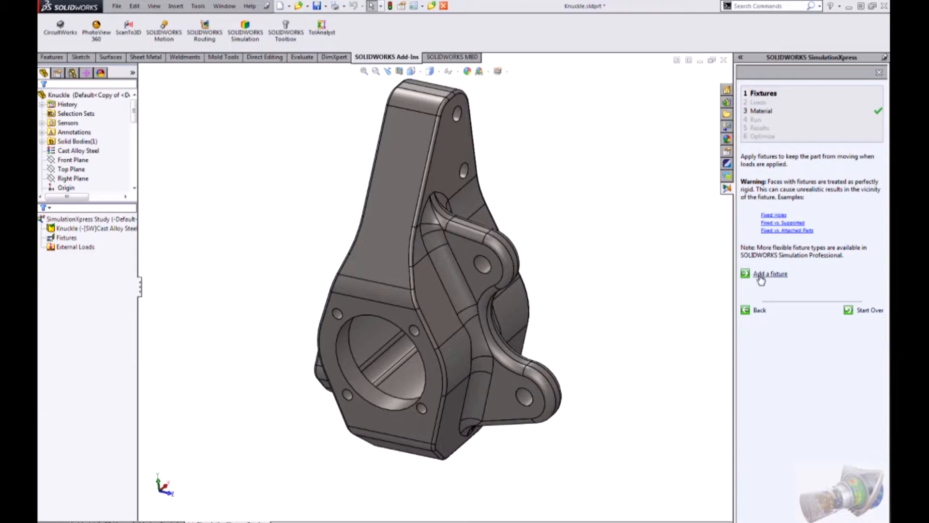
{"action": "left_click", "coordinate": [770, 273]}
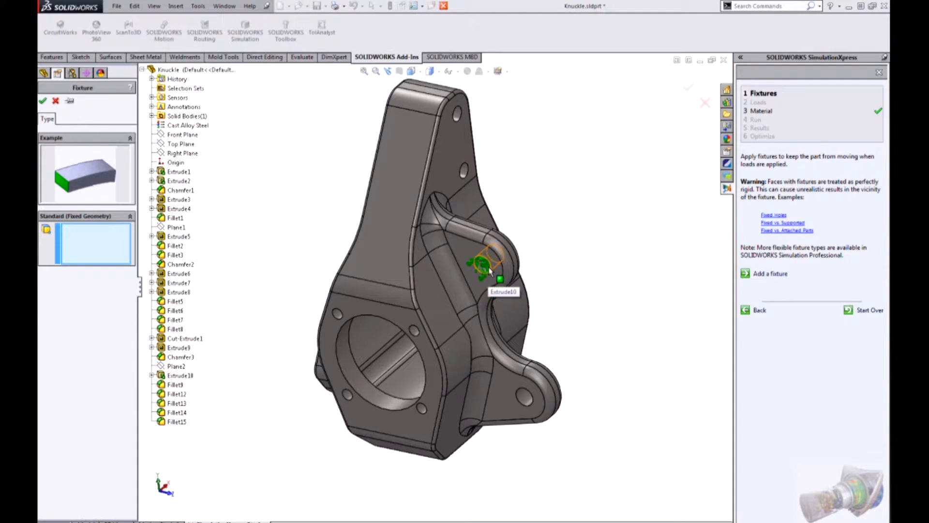
{"action": "left_click", "coordinate": [526, 400]}
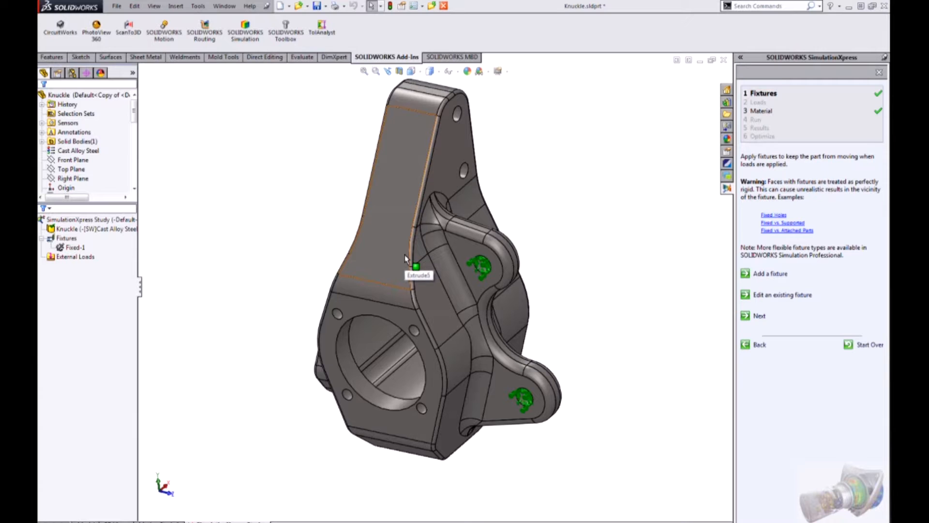
{"action": "left_click", "coordinate": [74, 256]}
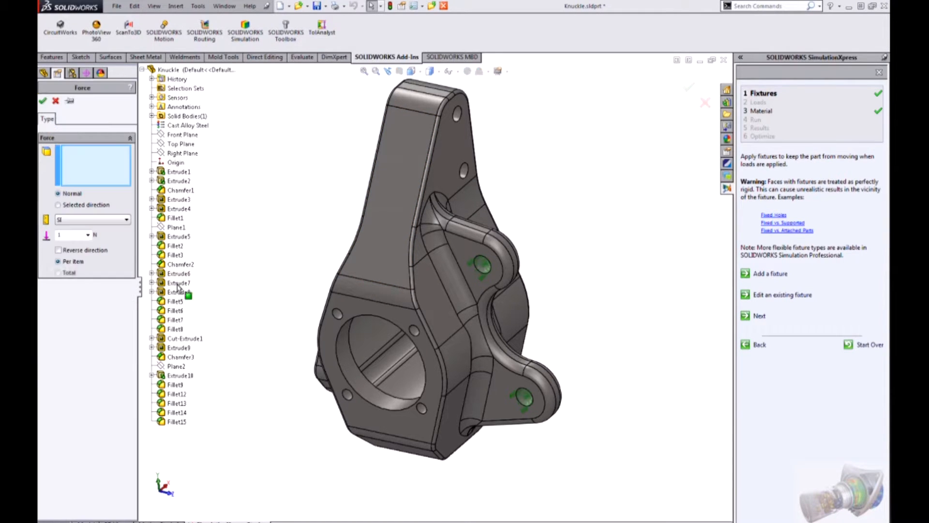
Apply a 5000 N total force to the four hole faces along the Right Plane.
{"action": "left_click", "coordinate": [429, 412]}
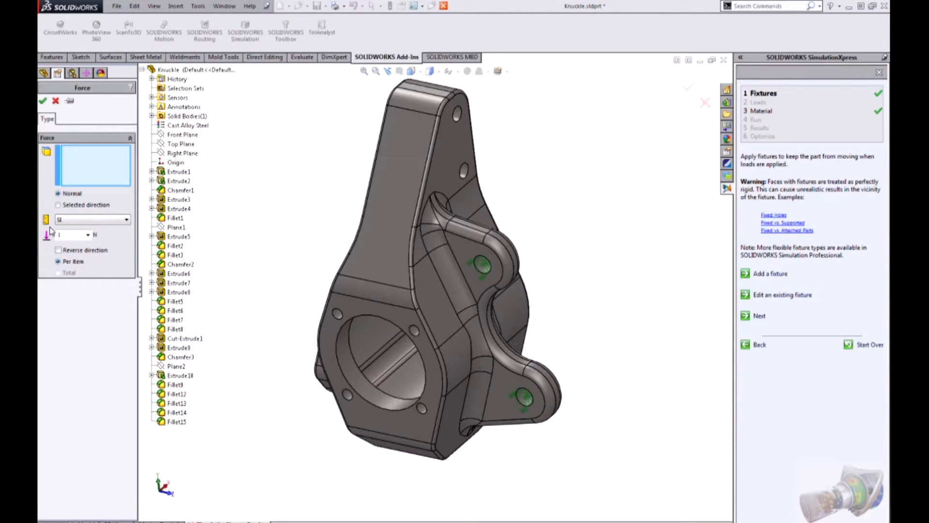
{"action": "mouse_move", "coordinate": [50, 234]}
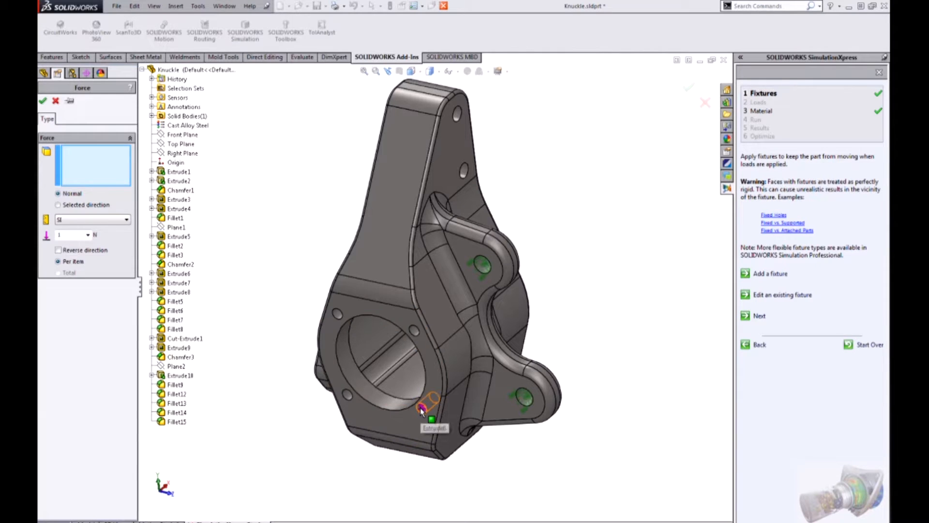
{"action": "left_click", "coordinate": [380, 356]}
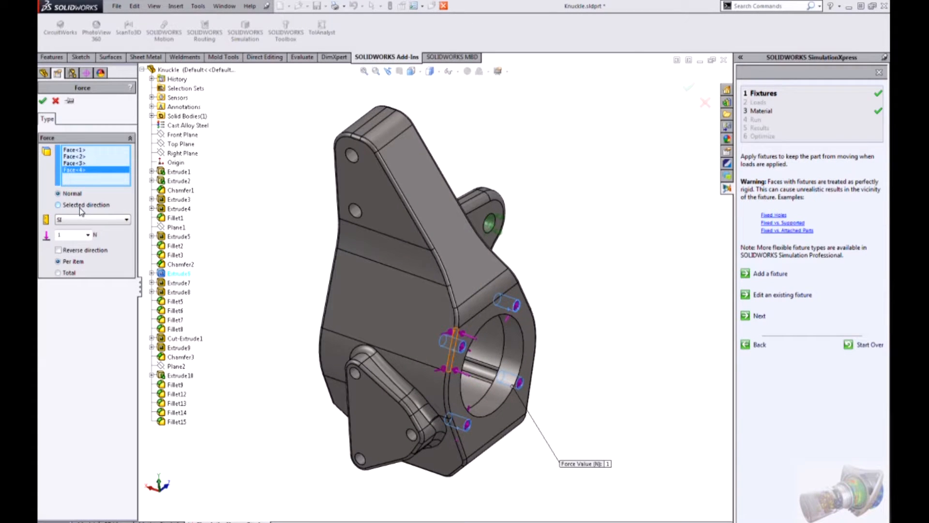
{"action": "left_click", "coordinate": [58, 204]}
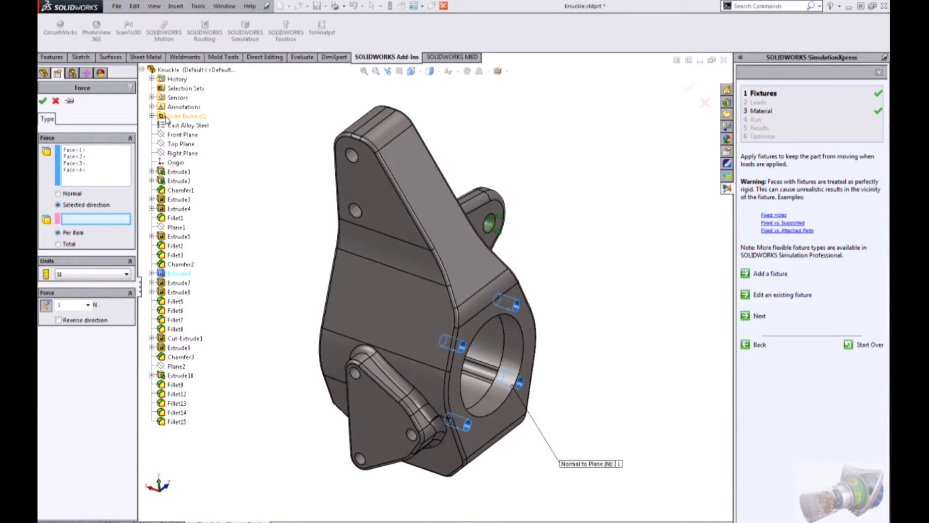
{"action": "mouse_move", "coordinate": [95, 219]}
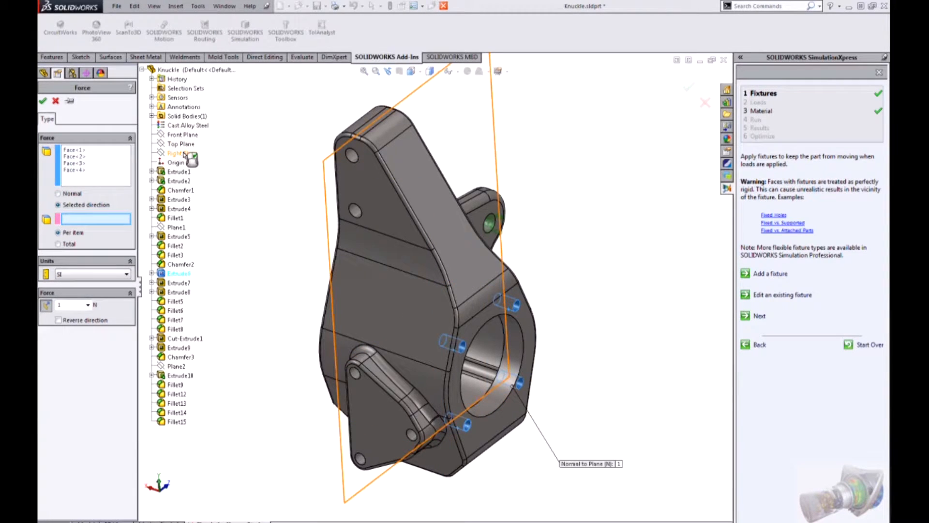
{"action": "left_click", "coordinate": [176, 153]}
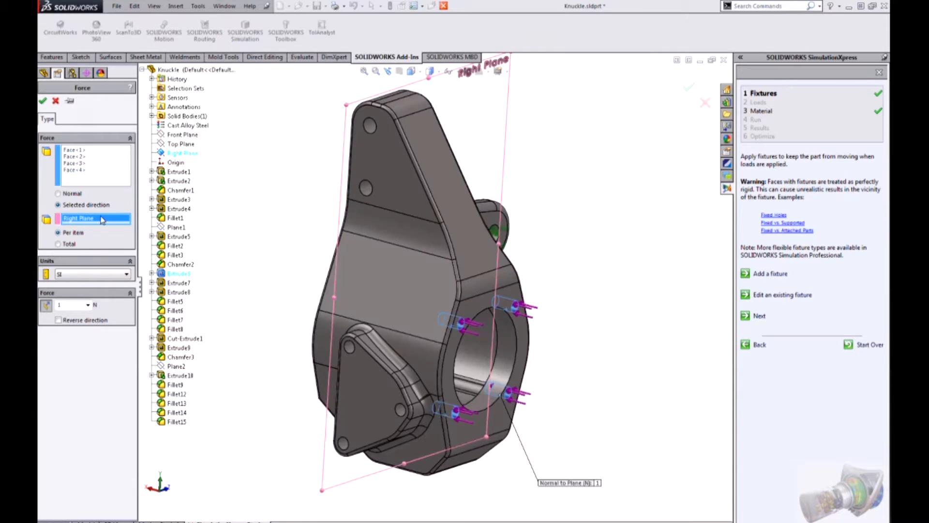
{"action": "mouse_move", "coordinate": [101, 221]}
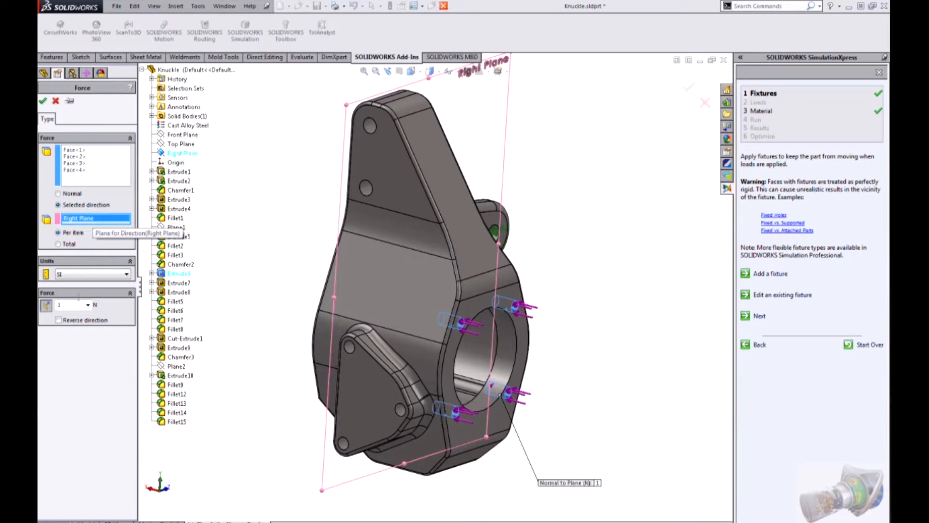
{"action": "mouse_move", "coordinate": [79, 308]}
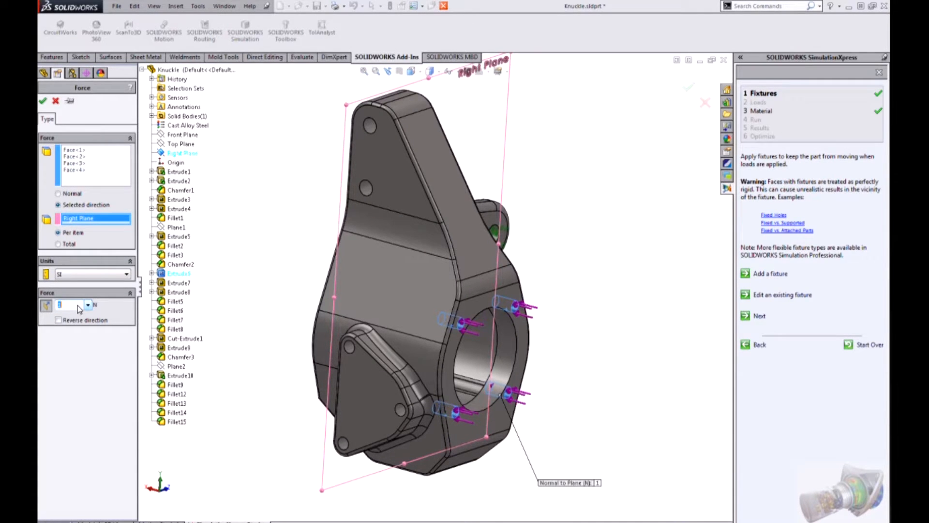
{"action": "left_click", "coordinate": [65, 304]}
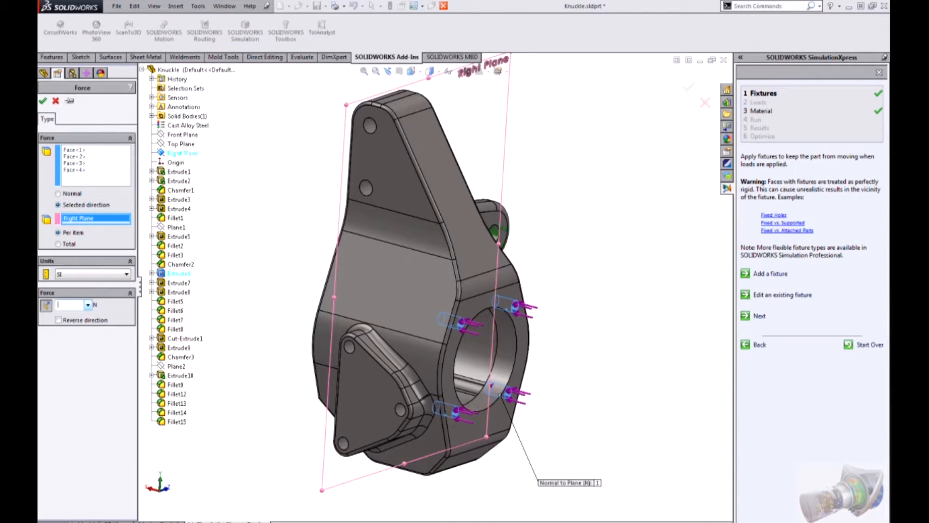
{"action": "type", "text": "5000"}
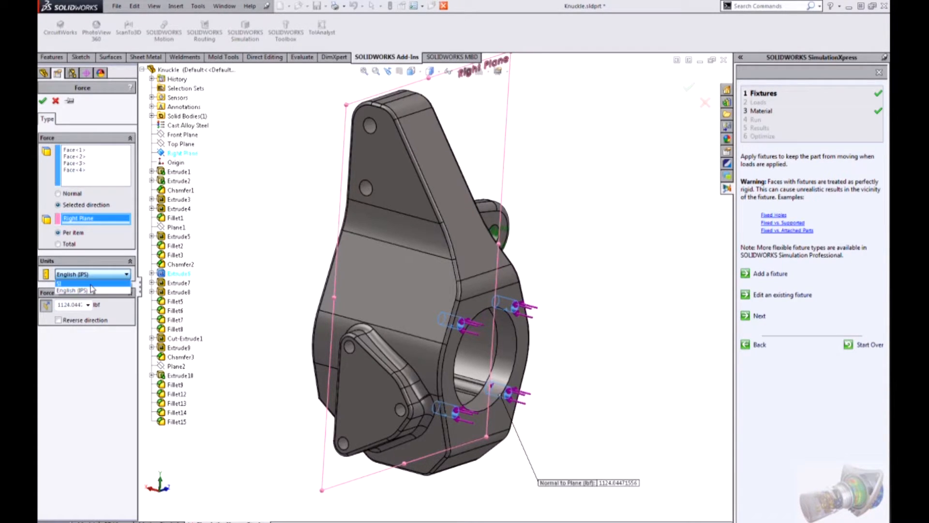
{"action": "left_click", "coordinate": [72, 291]}
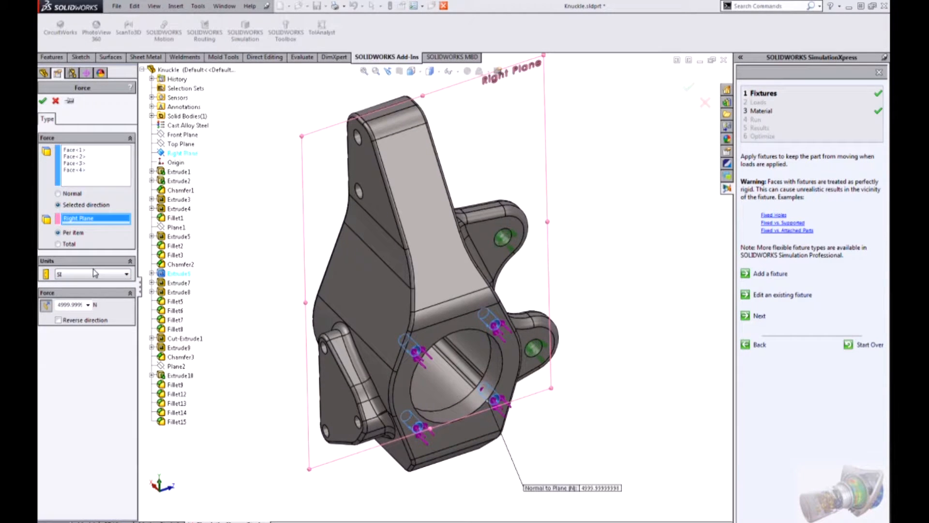
{"action": "left_click", "coordinate": [58, 243]}
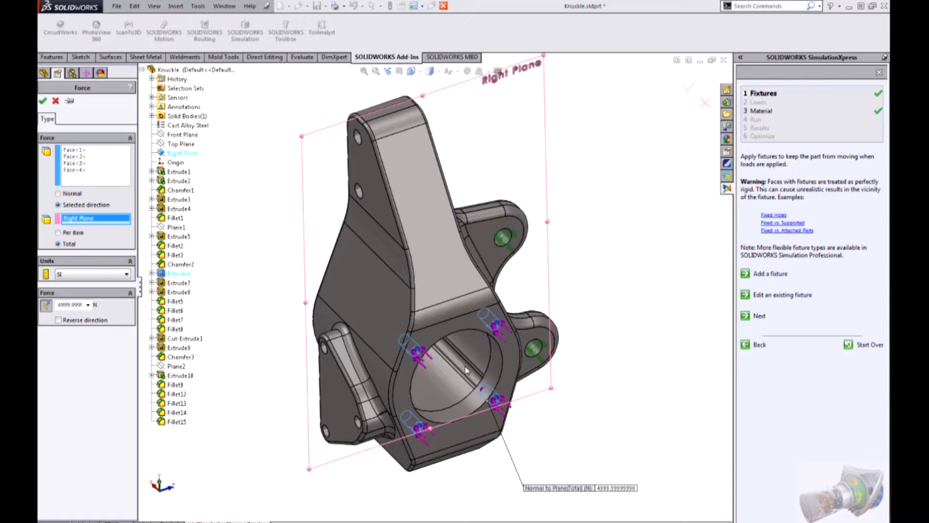
{"action": "mouse_move", "coordinate": [350, 271]}
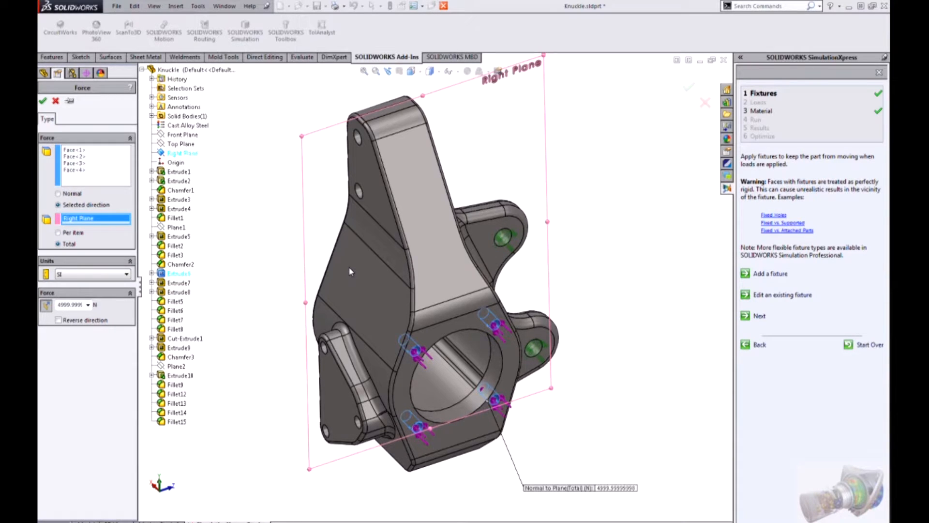
{"action": "mouse_move", "coordinate": [314, 262]}
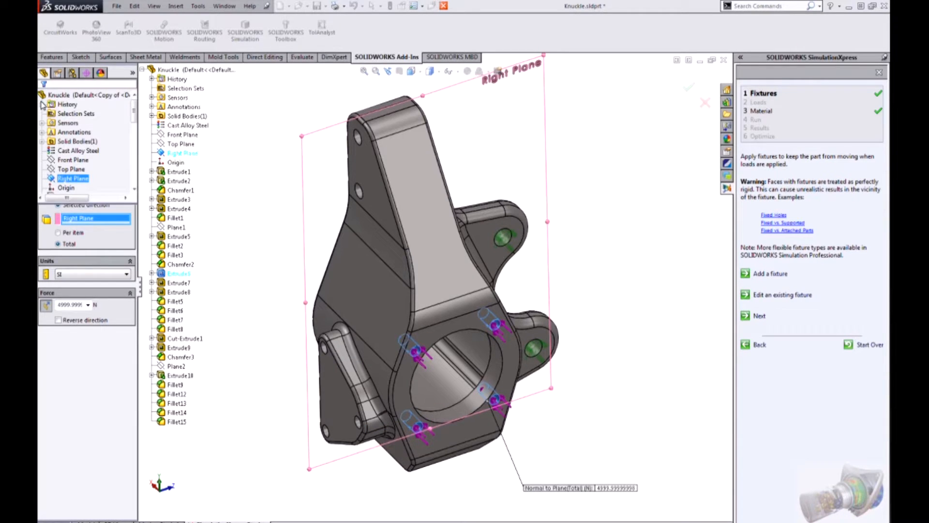
Add a reversed 2000 N force on the side lug's flat face along the Top Plane.
{"action": "right_click", "coordinate": [76, 256]}
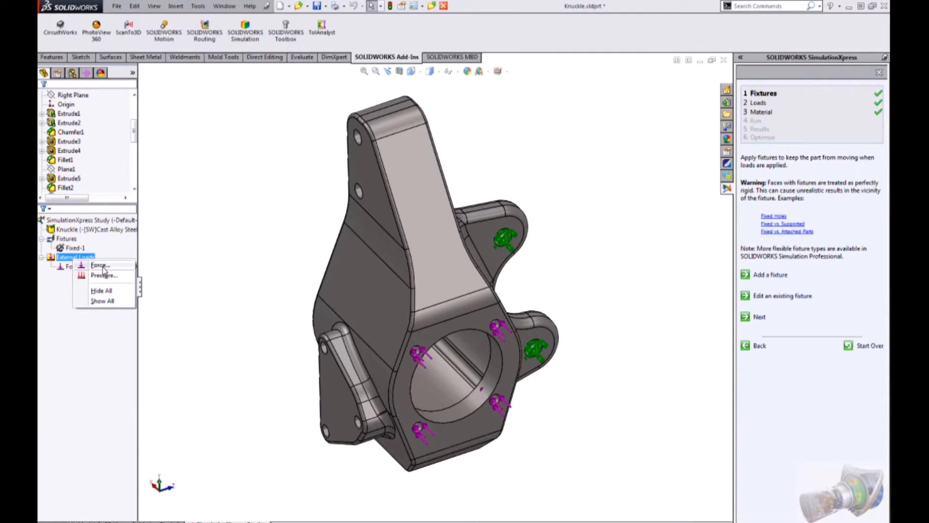
{"action": "left_click", "coordinate": [99, 265]}
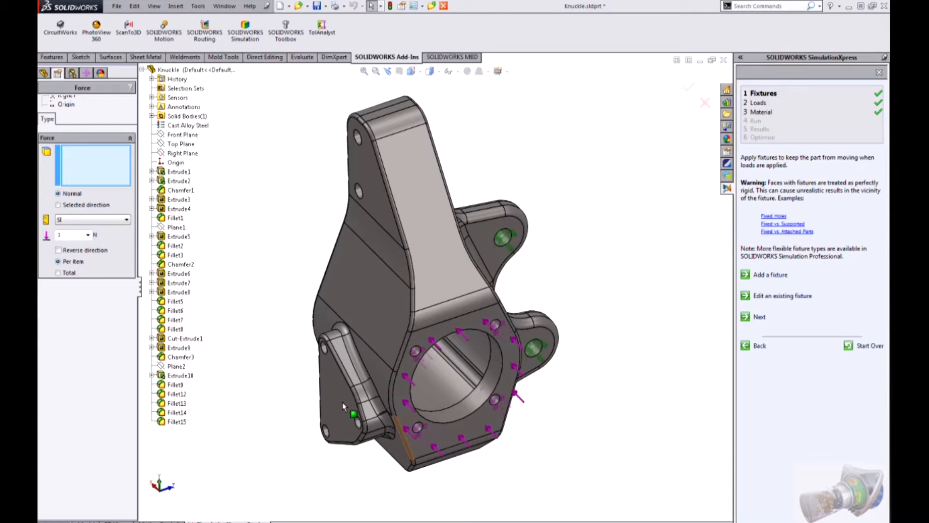
{"action": "left_click", "coordinate": [332, 385]}
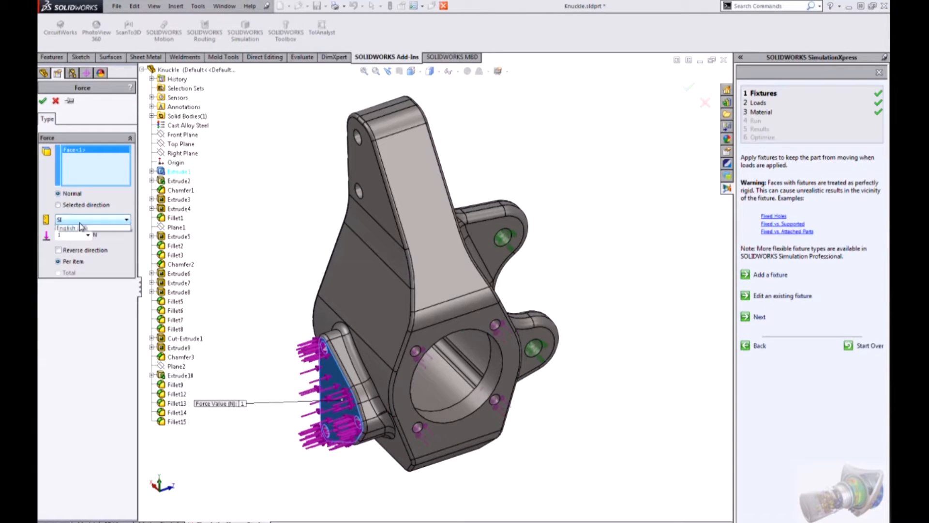
{"action": "left_click", "coordinate": [58, 205]}
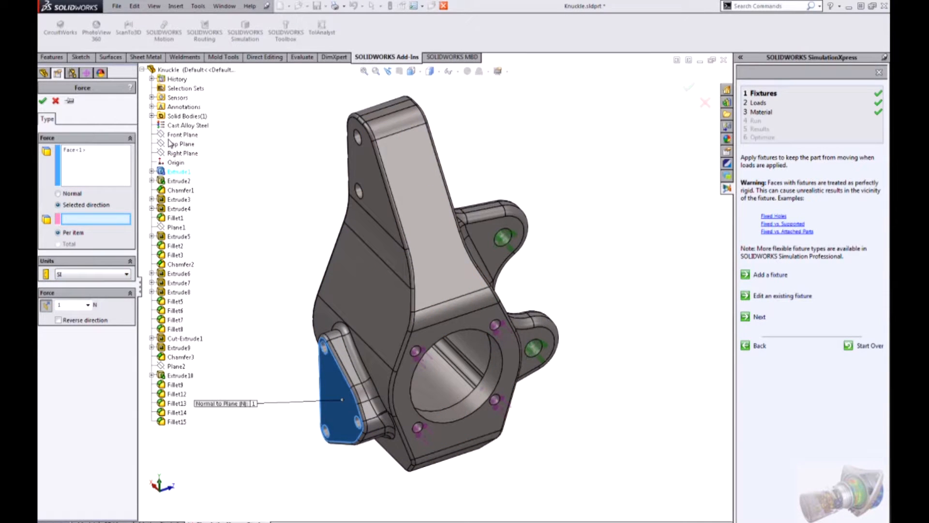
{"action": "left_click", "coordinate": [182, 143]}
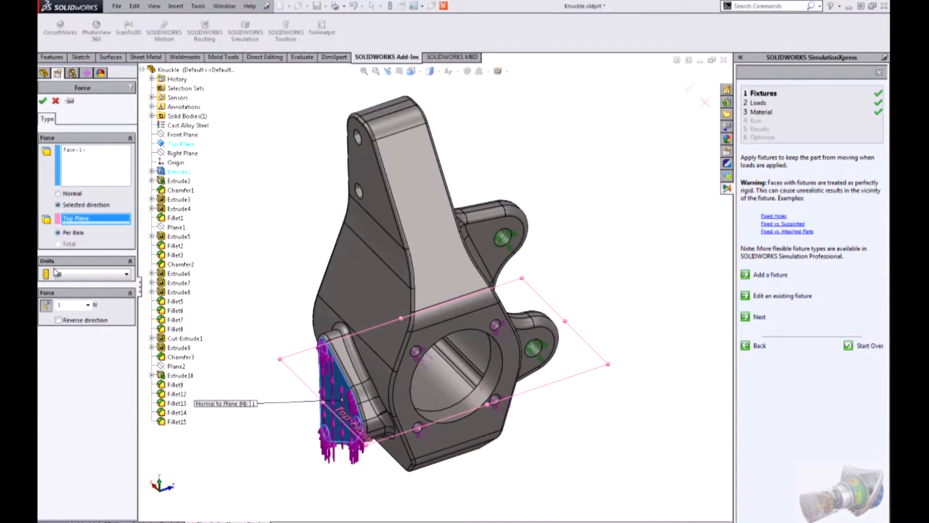
{"action": "left_click", "coordinate": [89, 273]}
{"action": "type", "text": "2000"}
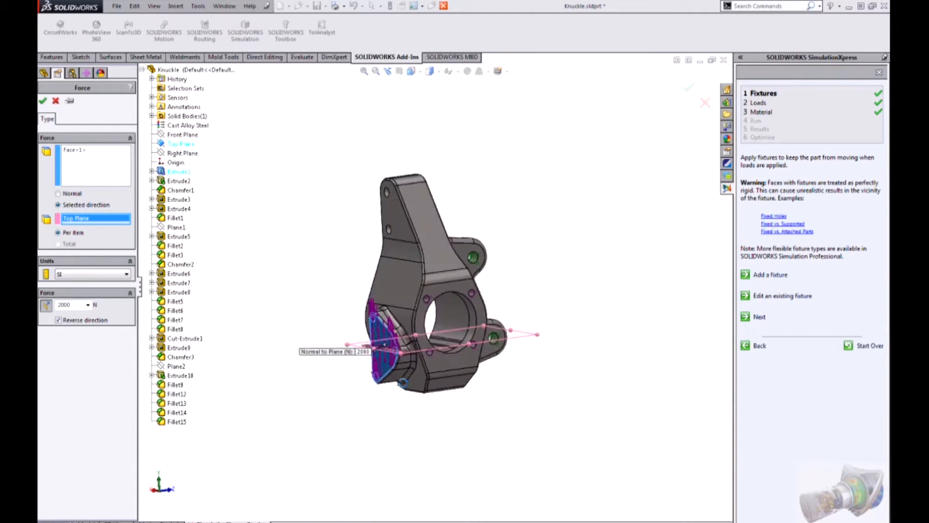
{"action": "left_click", "coordinate": [42, 100]}
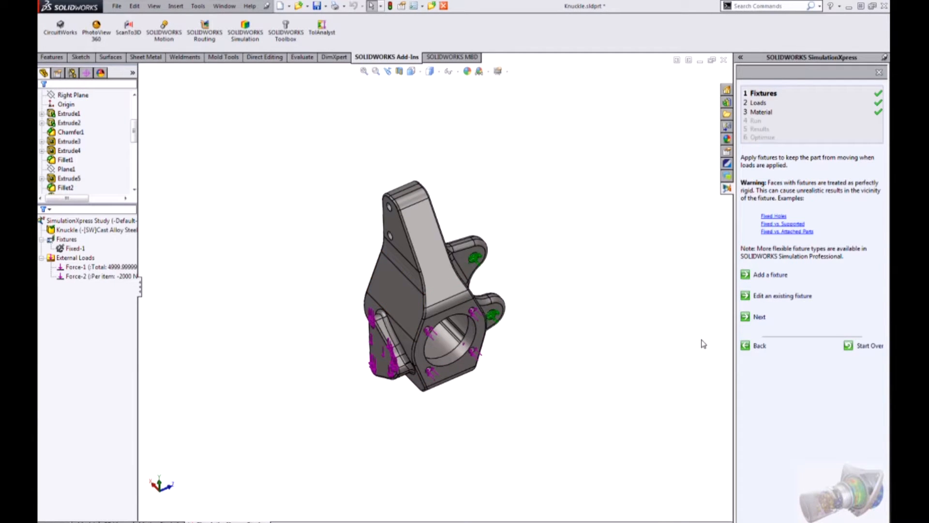
{"action": "left_click", "coordinate": [760, 317]}
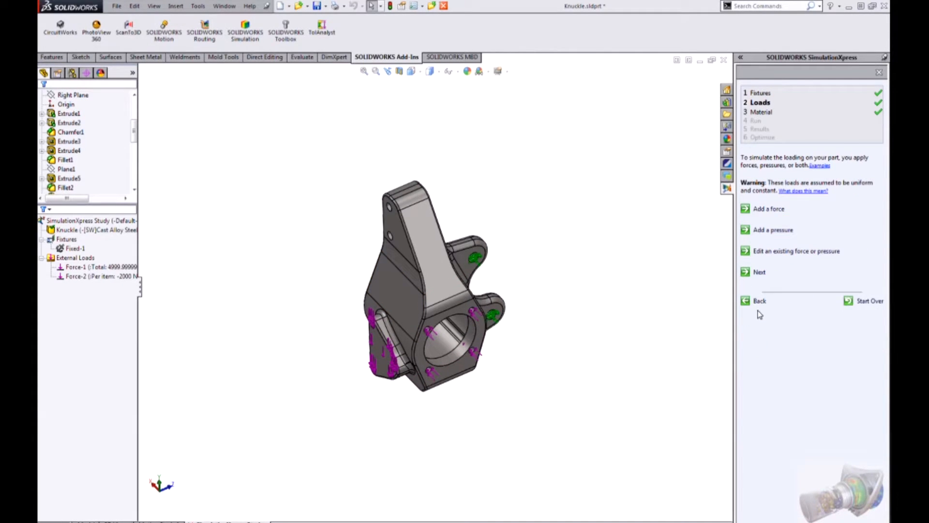
Advance to the Material step and open the Knuckle's material library.
{"action": "left_click", "coordinate": [760, 271]}
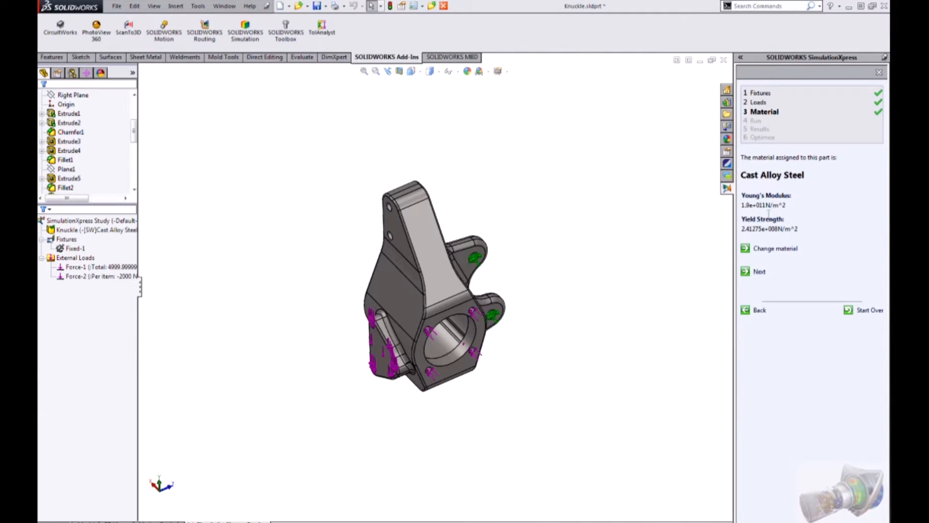
{"action": "left_click", "coordinate": [765, 111]}
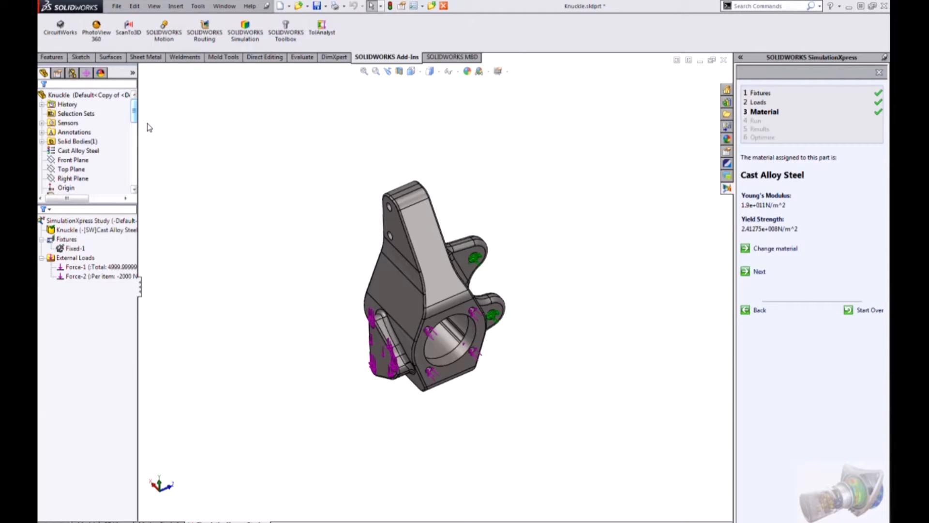
{"action": "left_click", "coordinate": [78, 150]}
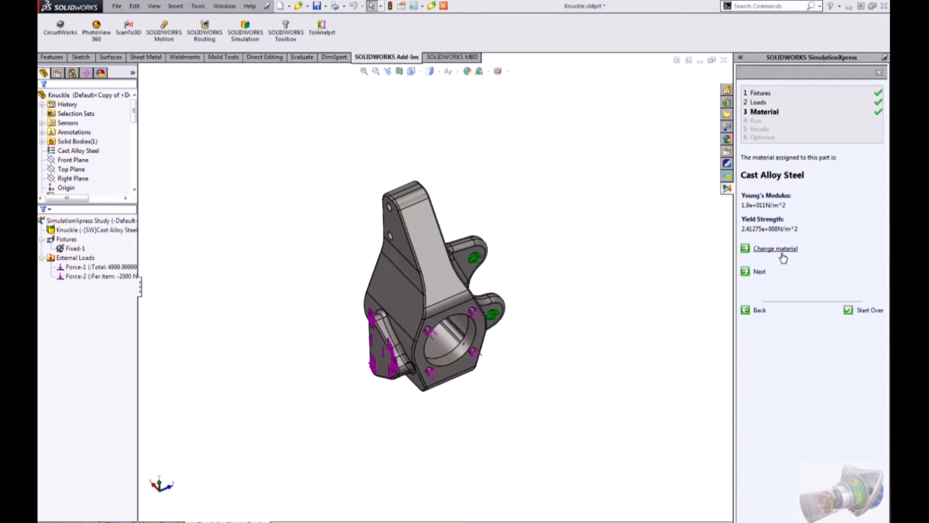
{"action": "left_click", "coordinate": [776, 249]}
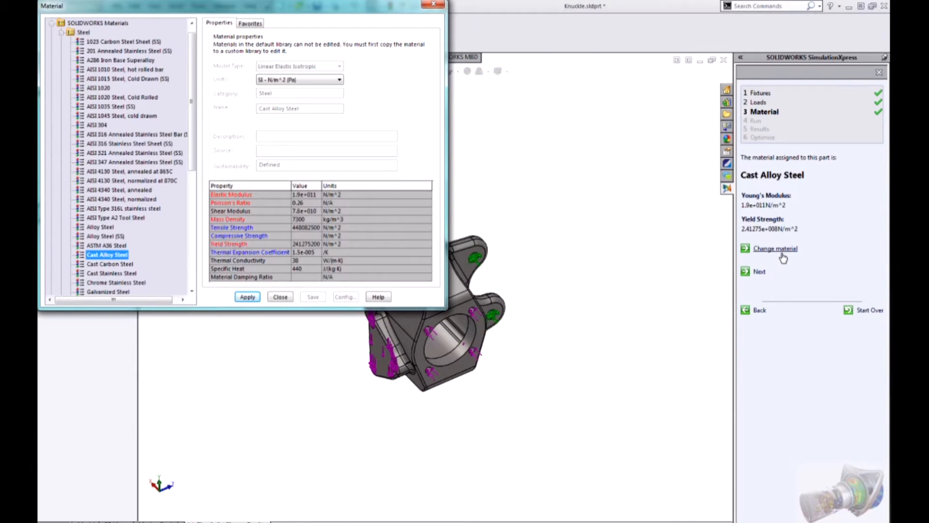
{"action": "mouse_move", "coordinate": [69, 13]}
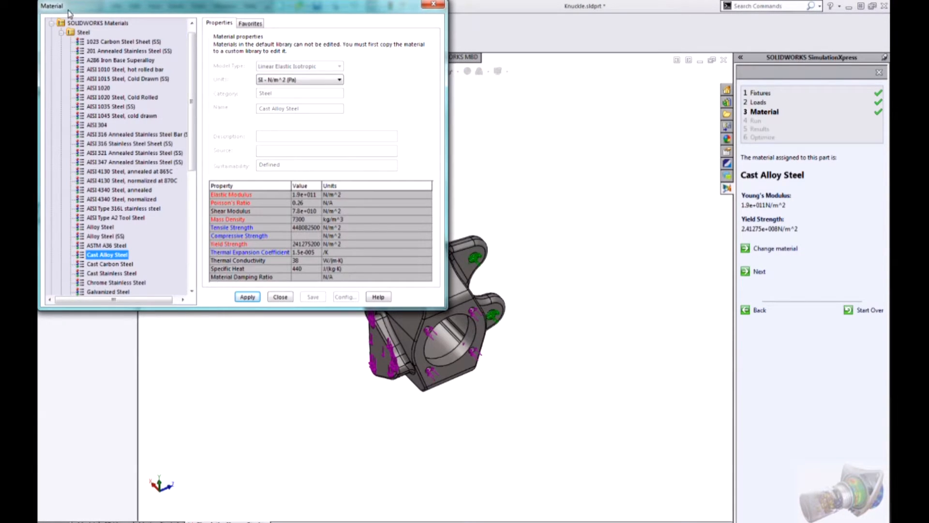
Close the material library keeping Cast Alloy Steel, then select the Knuckle's material entry.
{"action": "scroll", "scroll_direction": "down", "scroll_amount": 3}
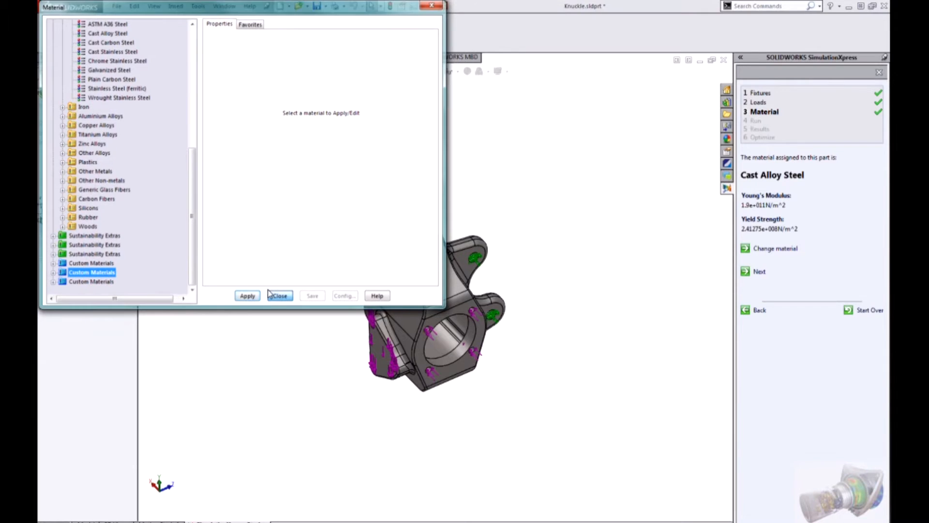
{"action": "left_click", "coordinate": [278, 296]}
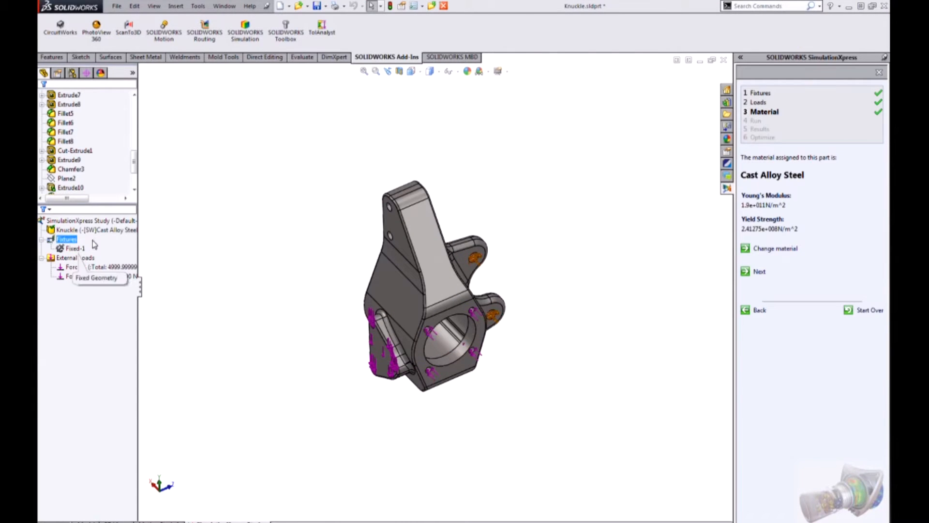
{"action": "left_click", "coordinate": [92, 230]}
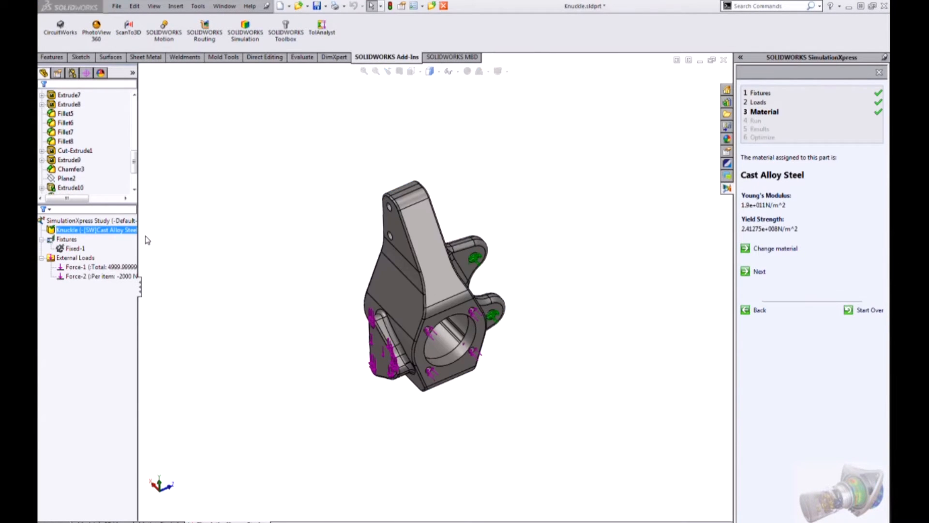
Advance past the material step to the Run step, with the Knuckle ready to solve.
{"action": "left_click", "coordinate": [775, 249]}
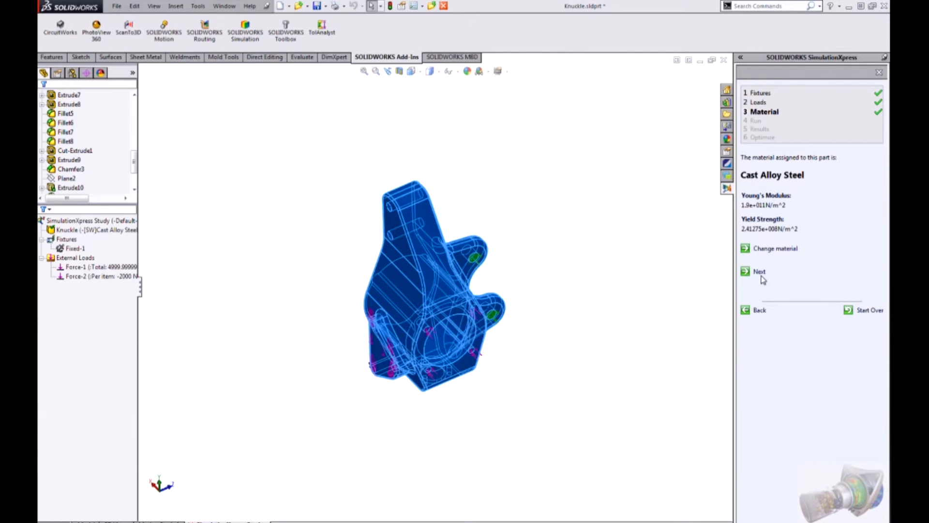
{"action": "left_click", "coordinate": [760, 272]}
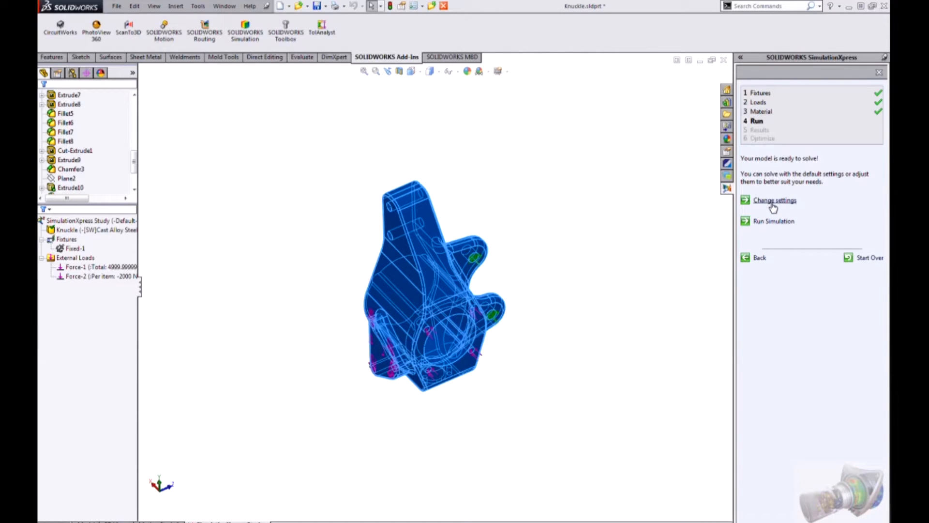
Open the mesh density settings, accept them unchanged, and return to the Run step.
{"action": "left_click", "coordinate": [774, 200]}
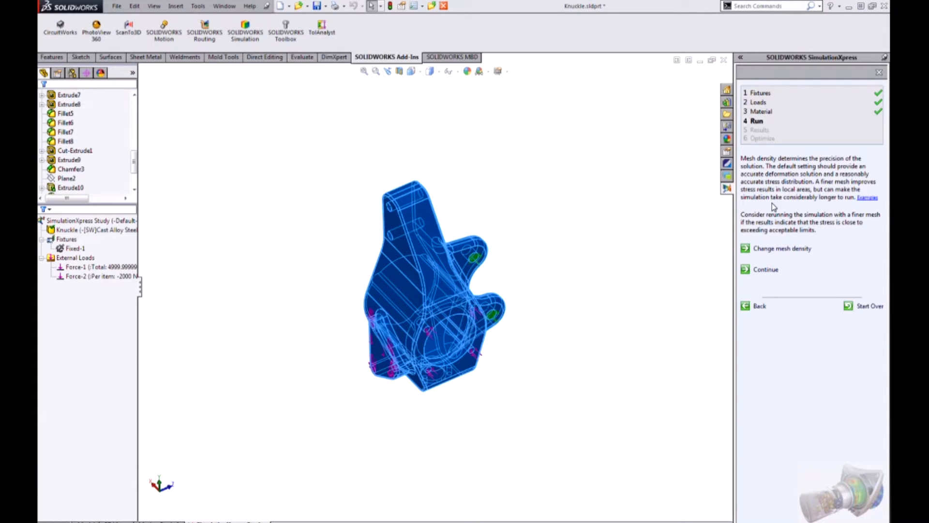
{"action": "left_click", "coordinate": [782, 248]}
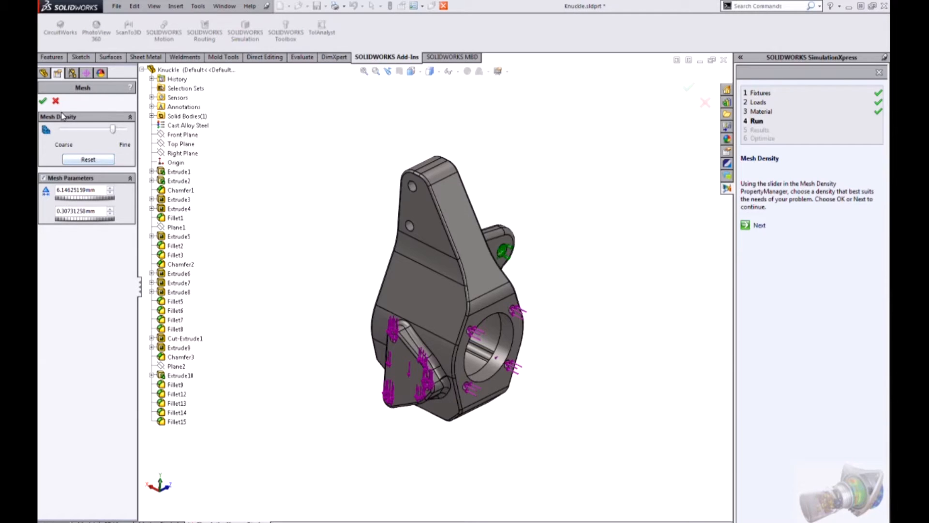
{"action": "left_click", "coordinate": [42, 100]}
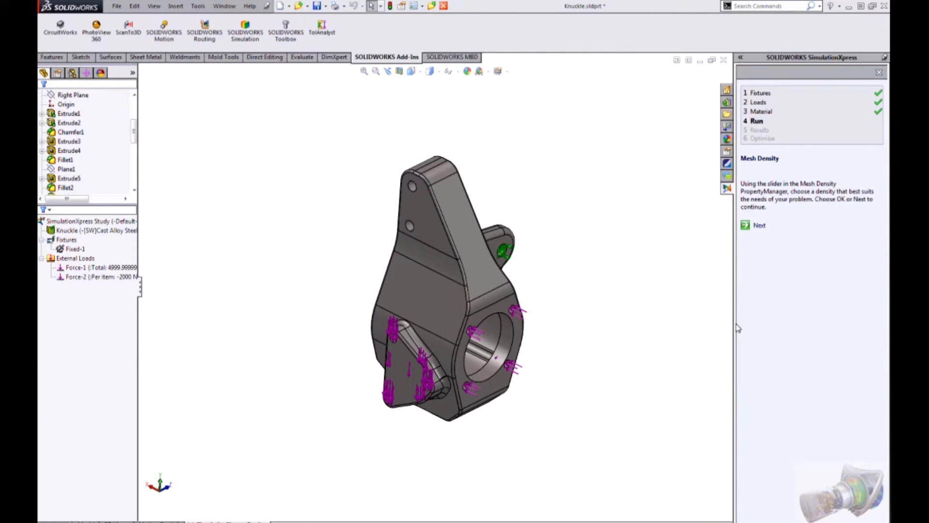
{"action": "left_click", "coordinate": [759, 224]}
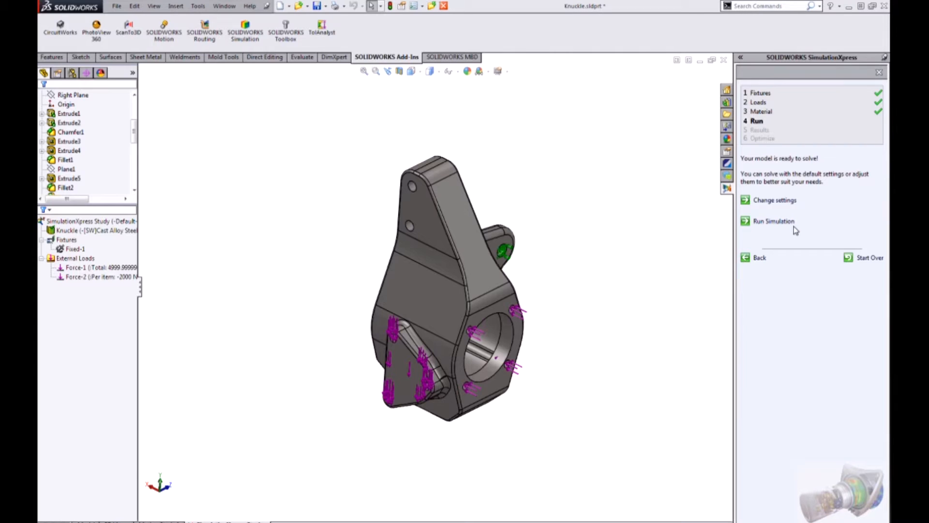
{"action": "mouse_move", "coordinate": [777, 191]}
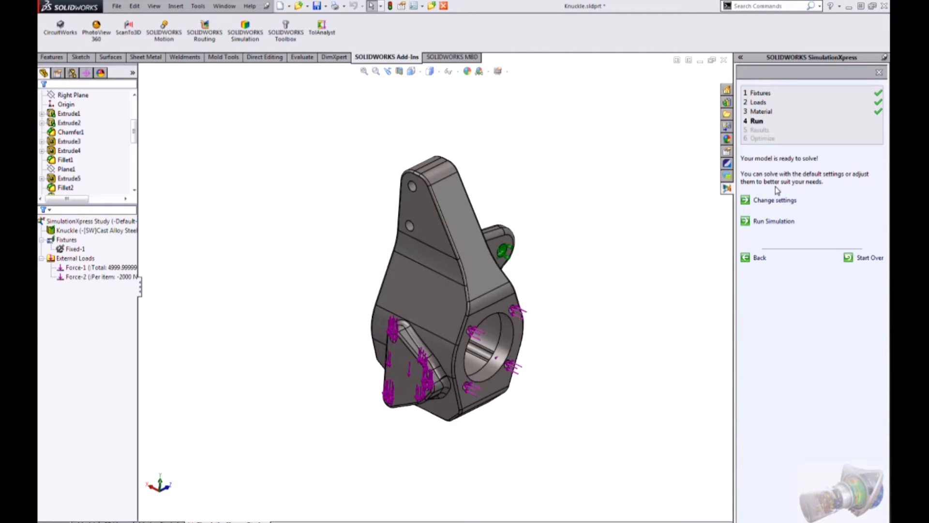
{"action": "mouse_move", "coordinate": [774, 187]}
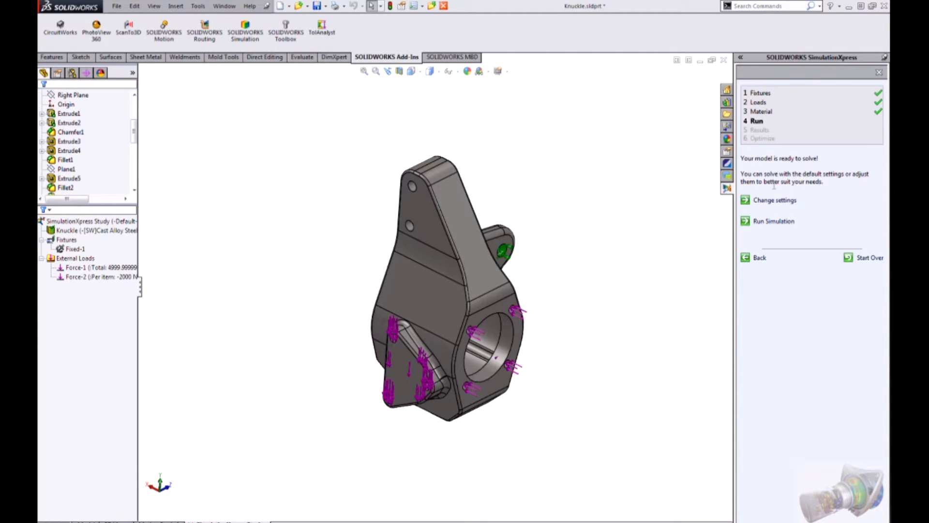
{"action": "mouse_move", "coordinate": [594, 304]}
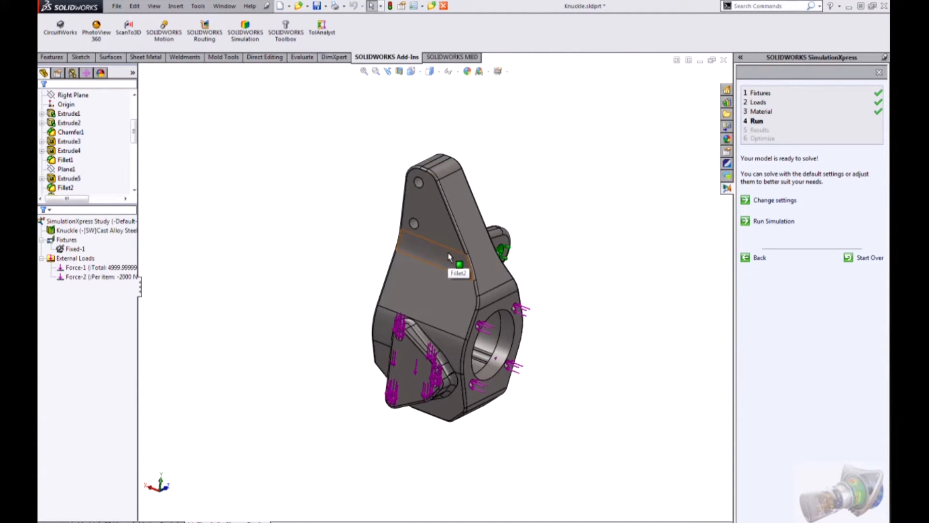
{"action": "mouse_move", "coordinate": [514, 265]}
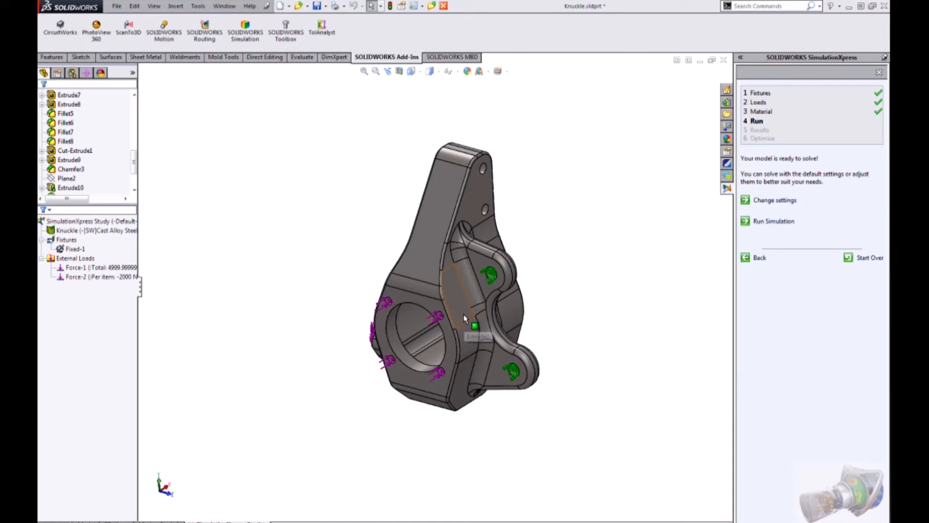
{"action": "mouse_move", "coordinate": [465, 320]}
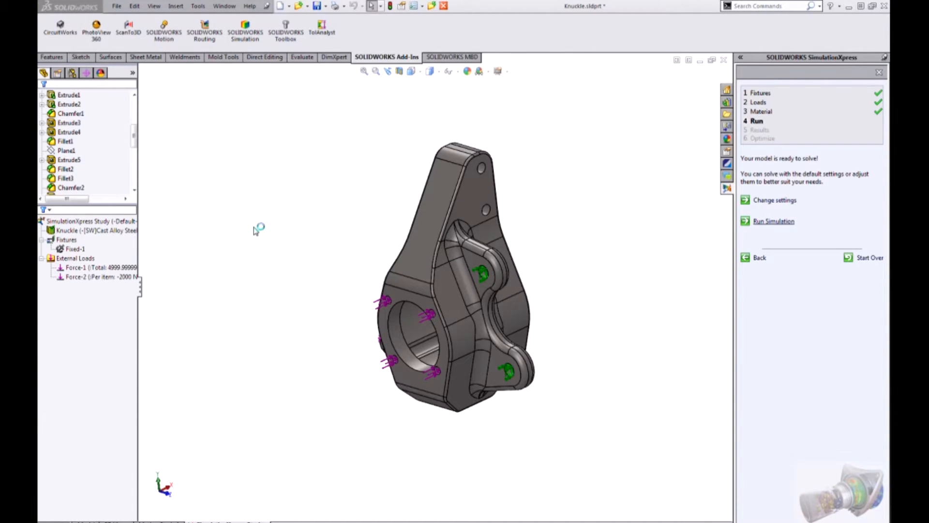
{"action": "left_click", "coordinate": [773, 221]}
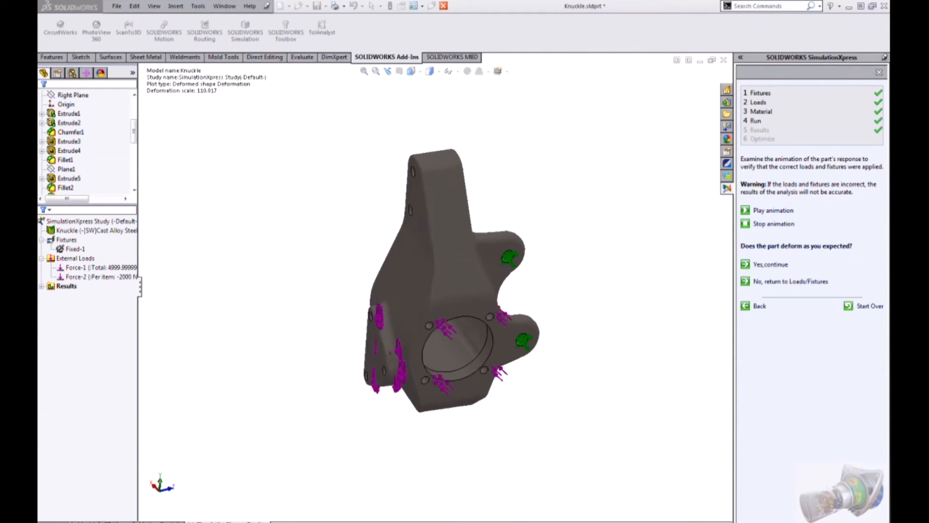
Run the simulation, play and stop the deformation animation, and confirm the deformed shape.
{"action": "left_click", "coordinate": [745, 210]}
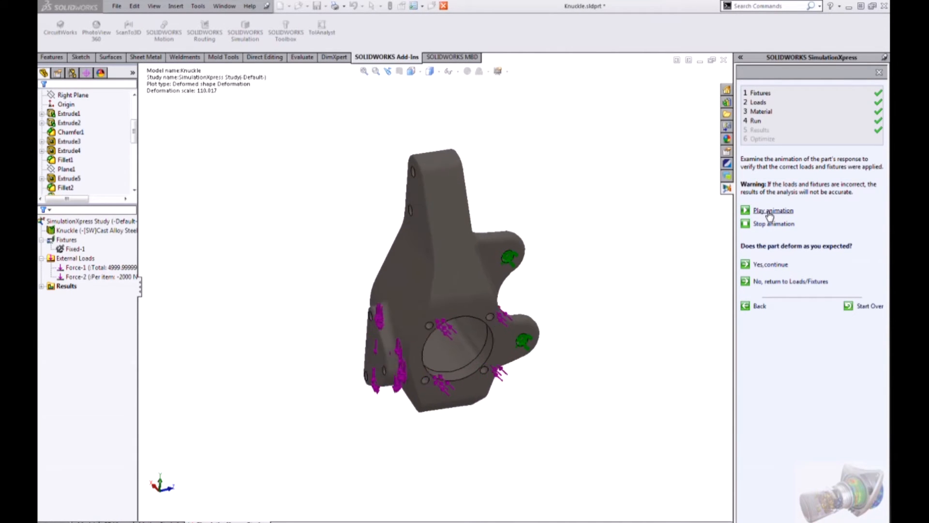
{"action": "left_click", "coordinate": [773, 209]}
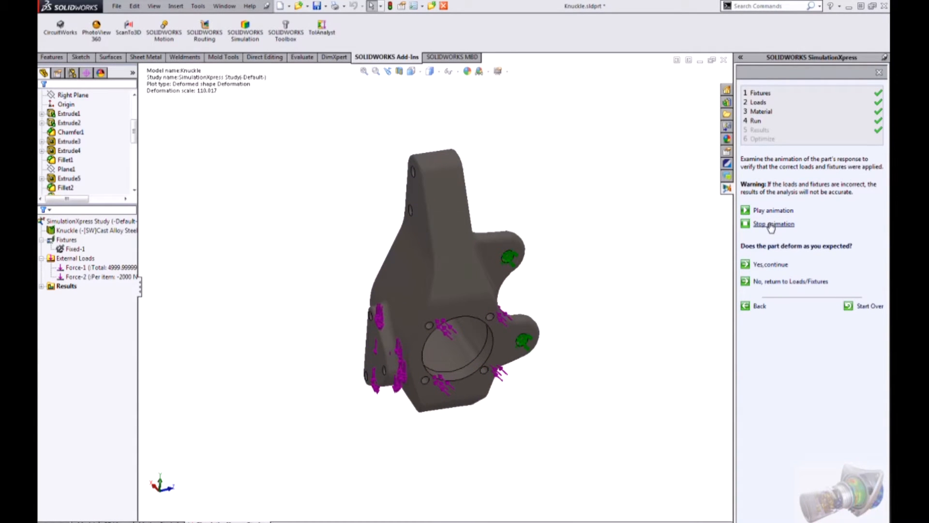
{"action": "left_click", "coordinate": [774, 223]}
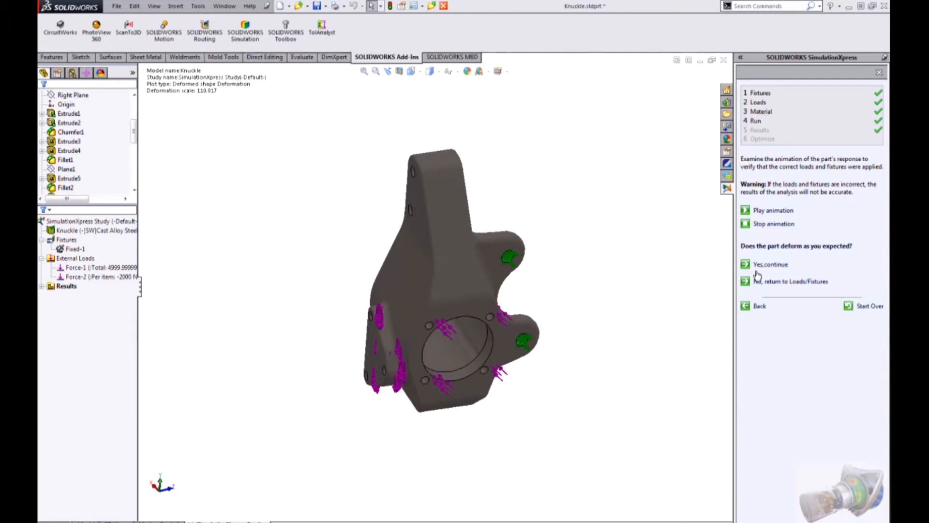
{"action": "left_click", "coordinate": [770, 264]}
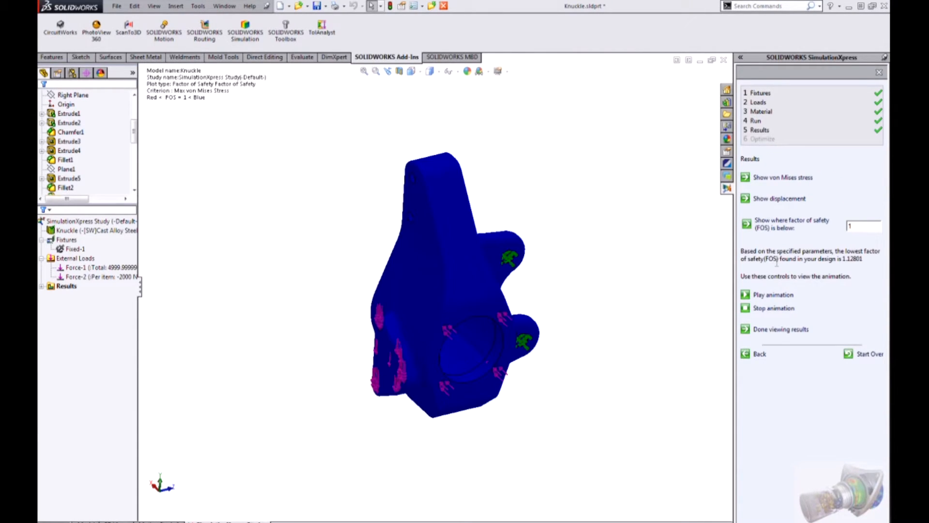
{"action": "mouse_move", "coordinate": [798, 198]}
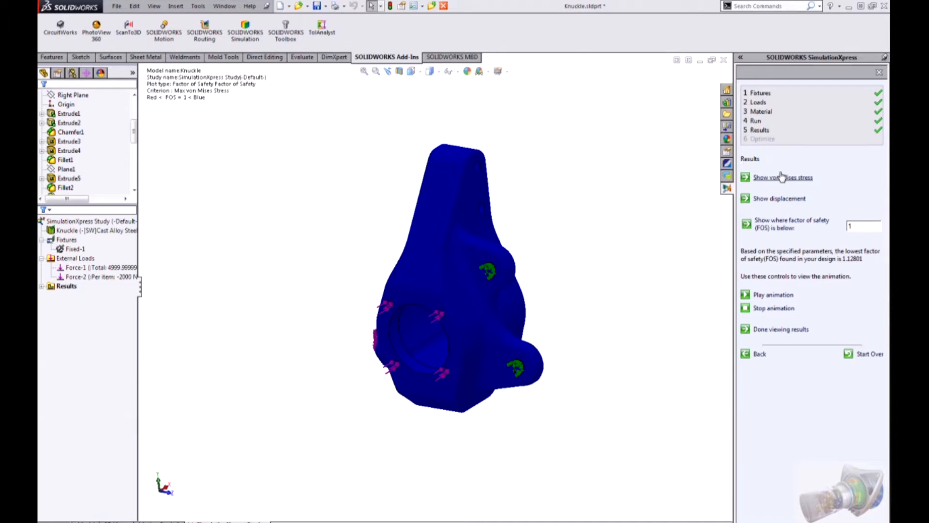
Show the von Mises stress plot, then the displacement plot peaking near 0.29 mm.
{"action": "left_click", "coordinate": [783, 176]}
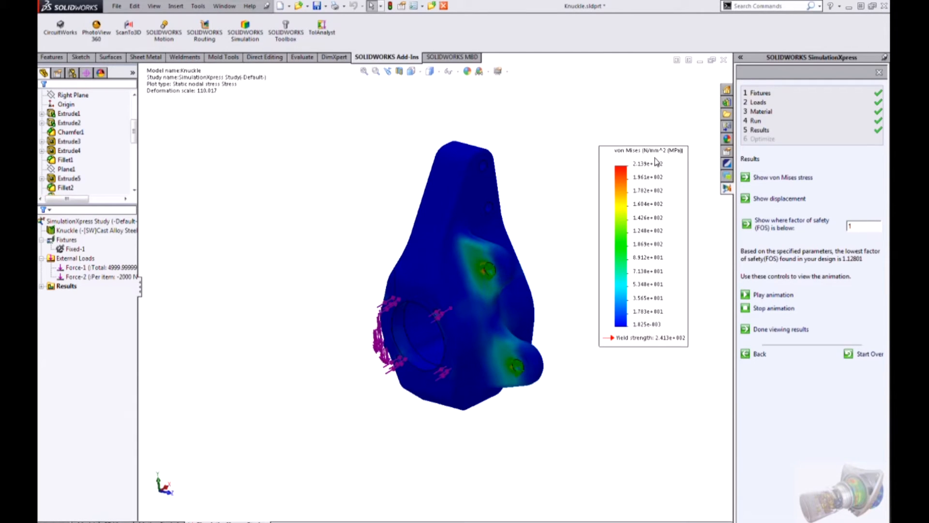
{"action": "mouse_move", "coordinate": [645, 203]}
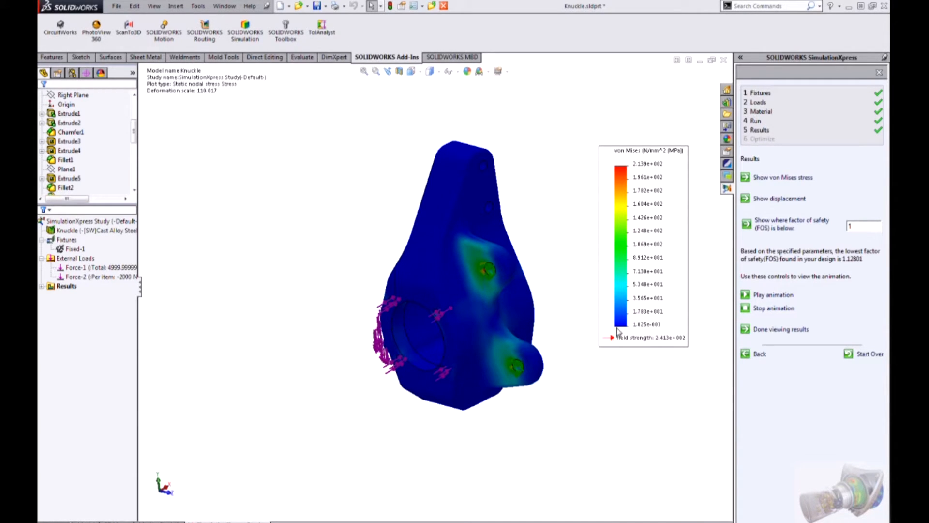
{"action": "mouse_move", "coordinate": [779, 198]}
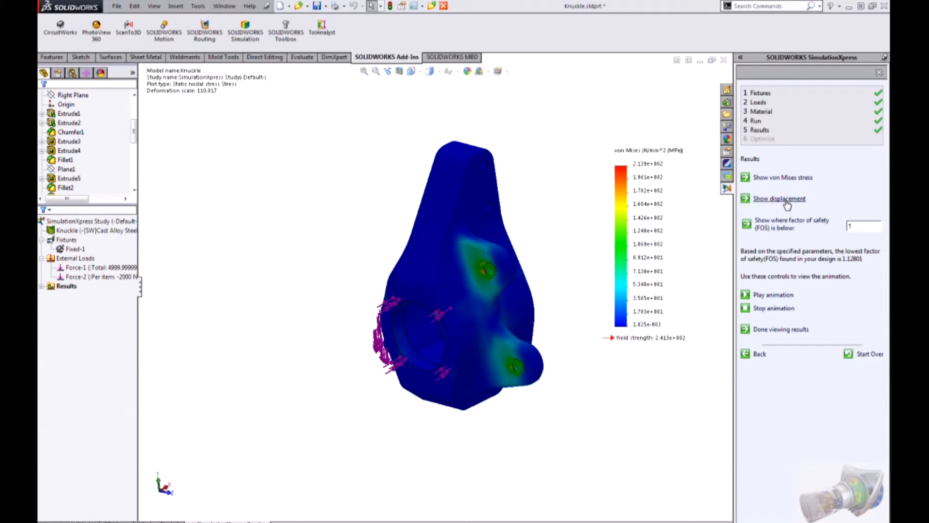
{"action": "left_click", "coordinate": [779, 198]}
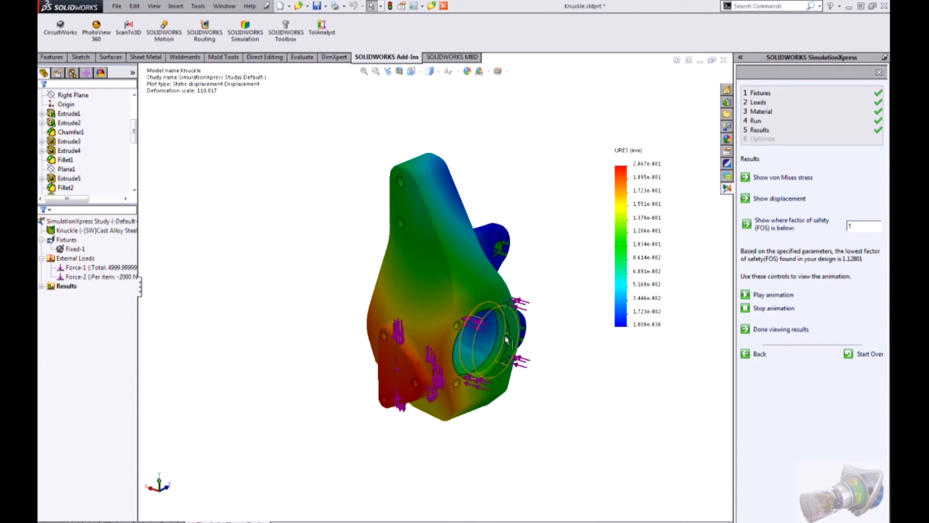
{"action": "mouse_move", "coordinate": [506, 338]}
{"action": "type", "text": "2"}
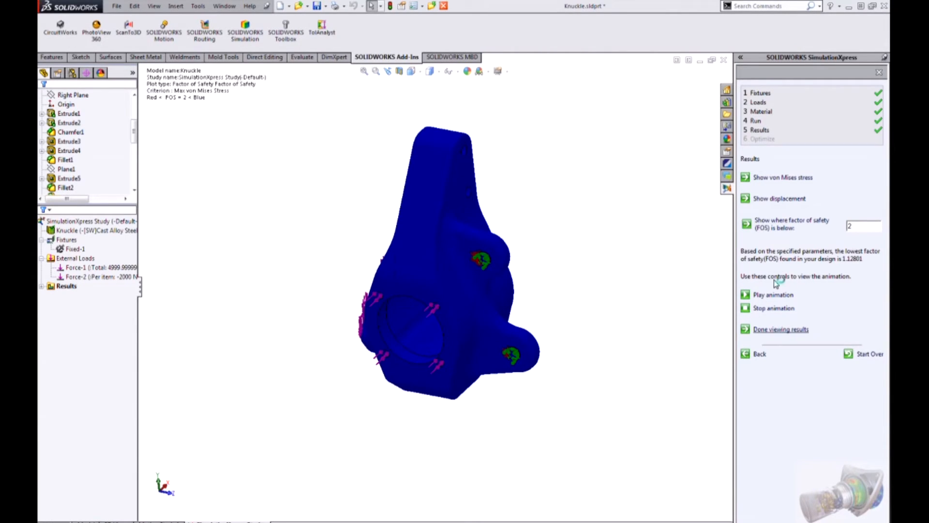
Finish viewing the factor-of-safety results to reach the report options.
{"action": "left_click", "coordinate": [781, 330]}
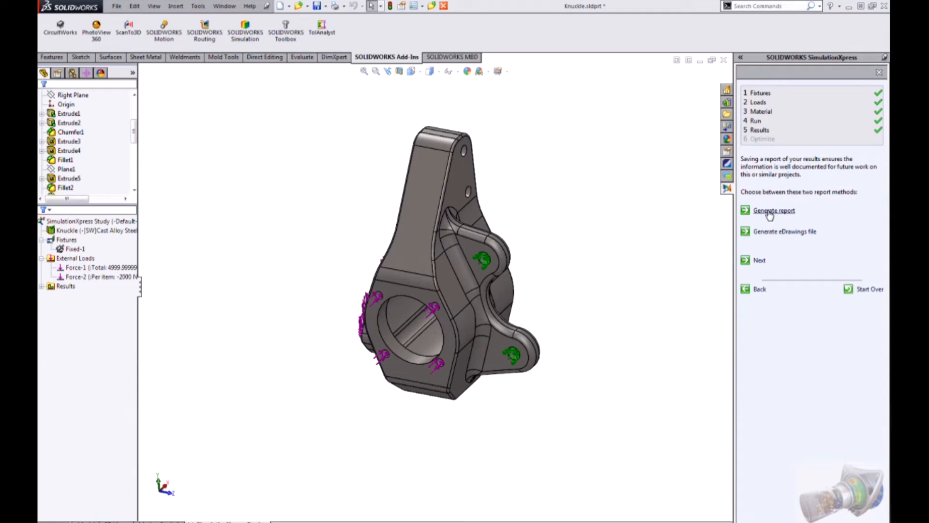
{"action": "mouse_move", "coordinate": [417, 114]}
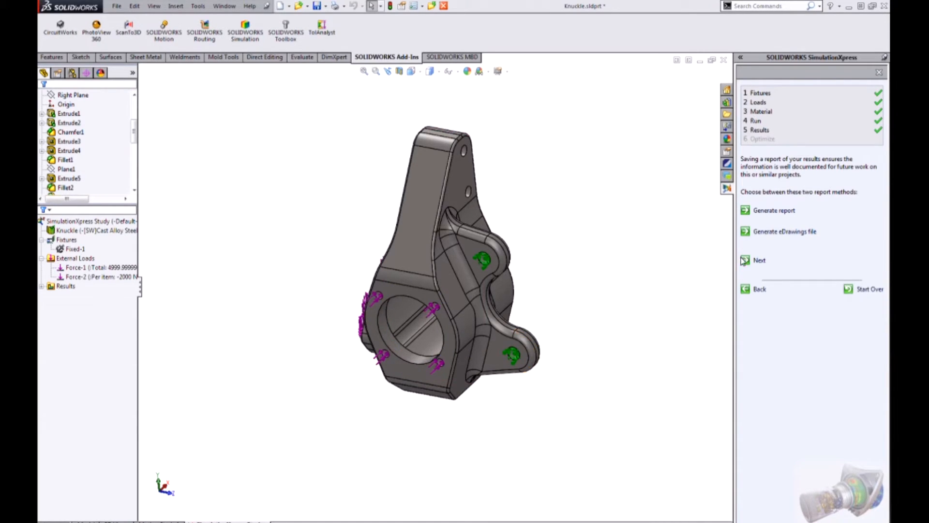
{"action": "mouse_move", "coordinate": [777, 240]}
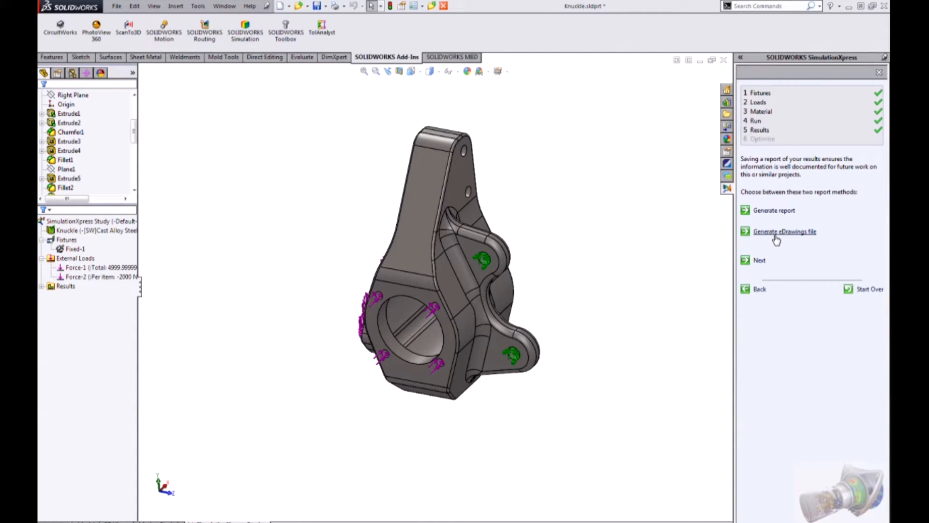
{"action": "mouse_move", "coordinate": [737, 270]}
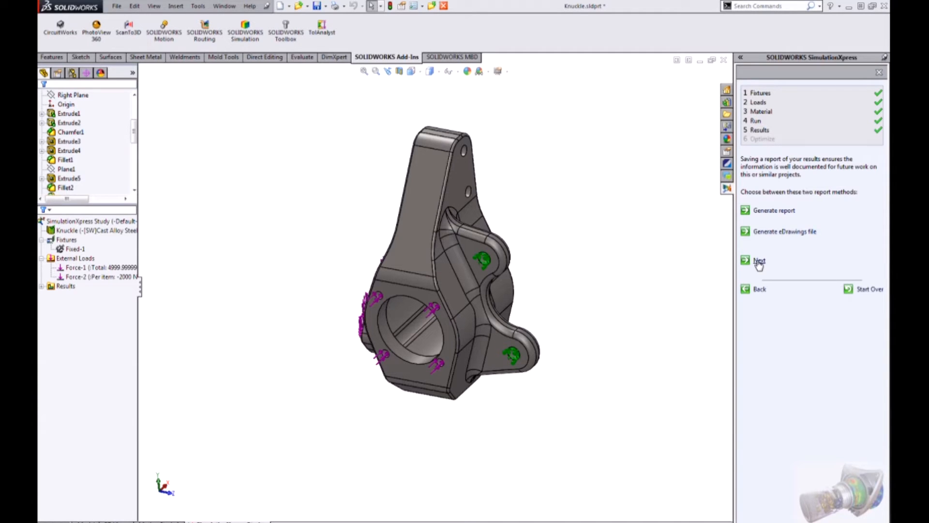
Skip the report, browse the Extrude10 and Chamfer3 features, and start optimization.
{"action": "left_click", "coordinate": [760, 261]}
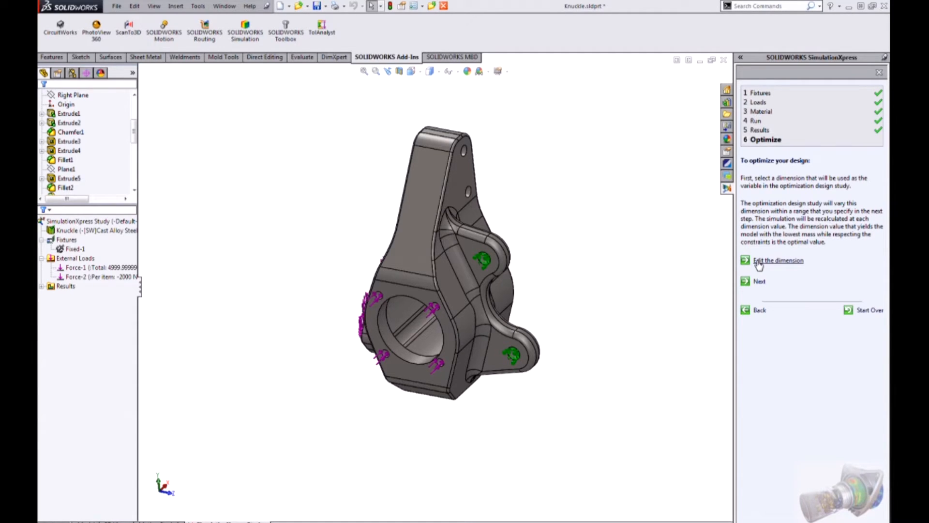
{"action": "mouse_move", "coordinate": [759, 274]}
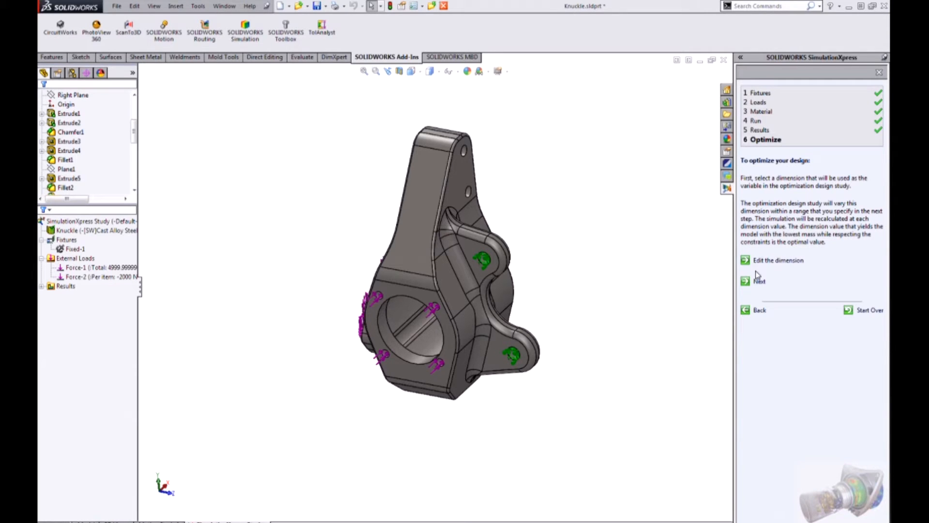
{"action": "mouse_move", "coordinate": [658, 293]}
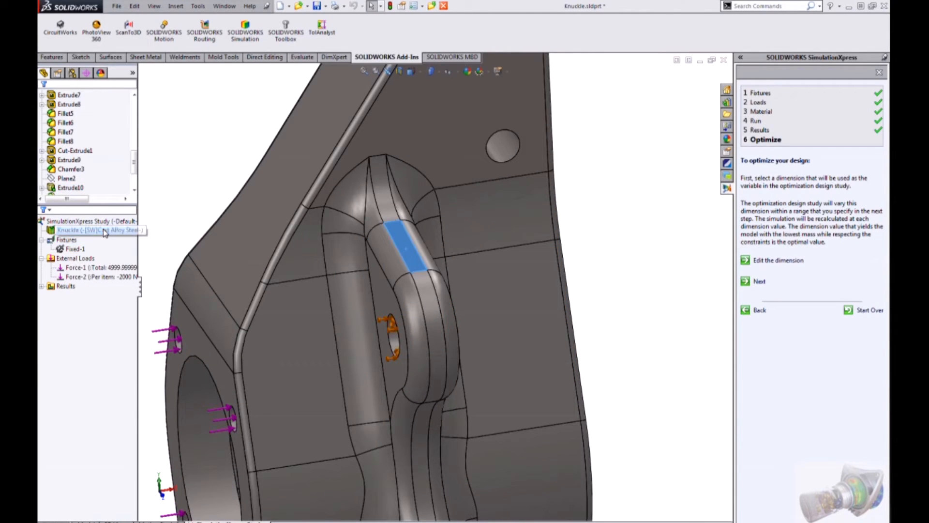
{"action": "scroll", "scroll_direction": "down", "scroll_amount": 3}
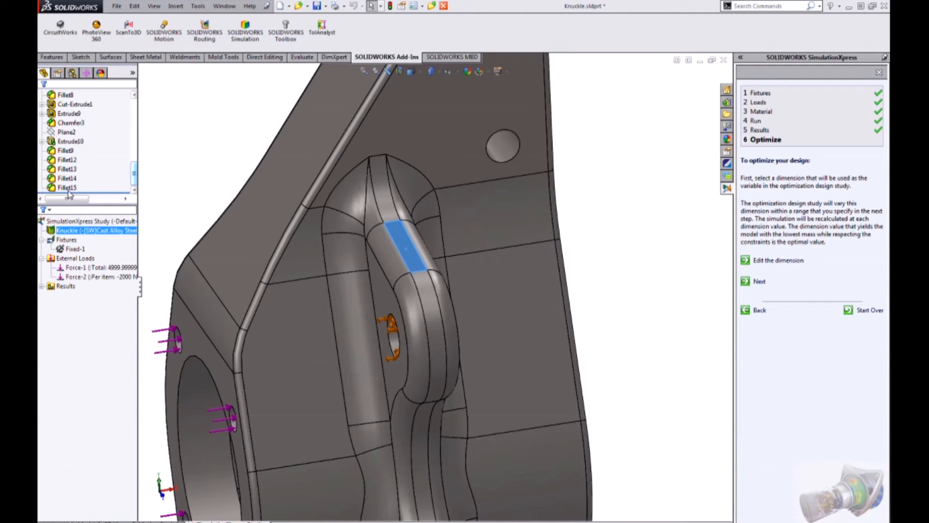
{"action": "left_click", "coordinate": [70, 141]}
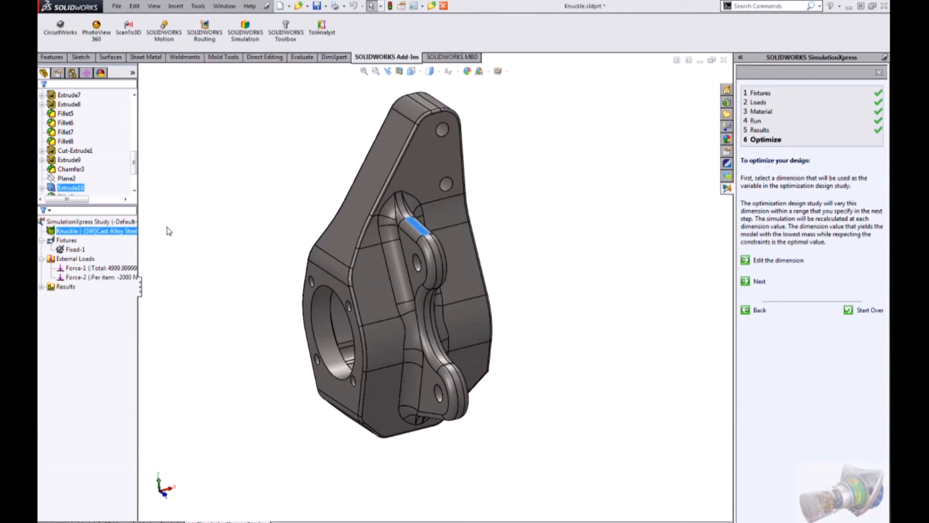
{"action": "left_click", "coordinate": [71, 169]}
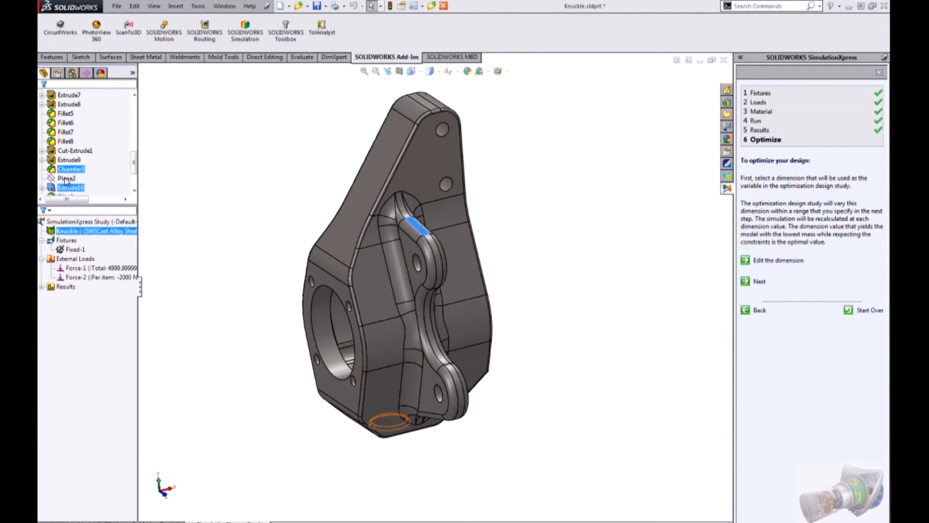
{"action": "left_click", "coordinate": [89, 95]}
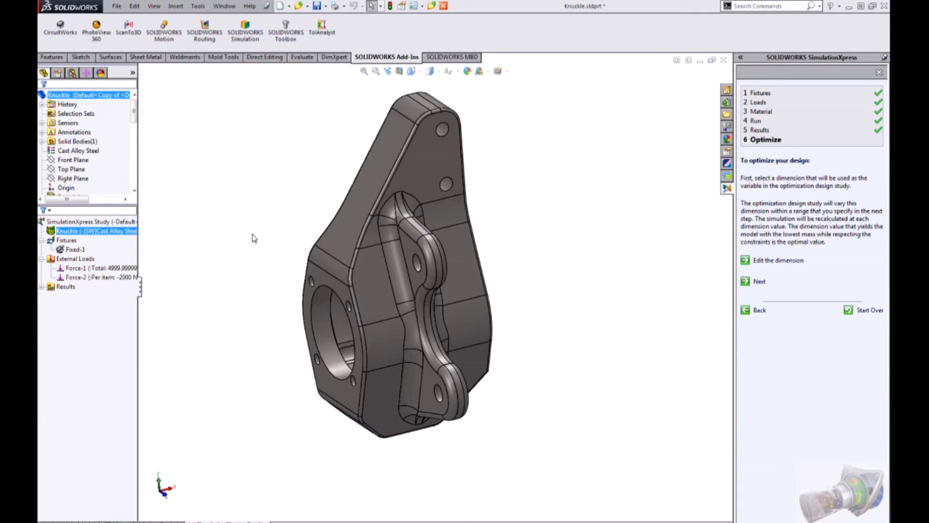
Advance to the optimization summary, then step back, triggering the delete-setup warning.
{"action": "left_click", "coordinate": [778, 260]}
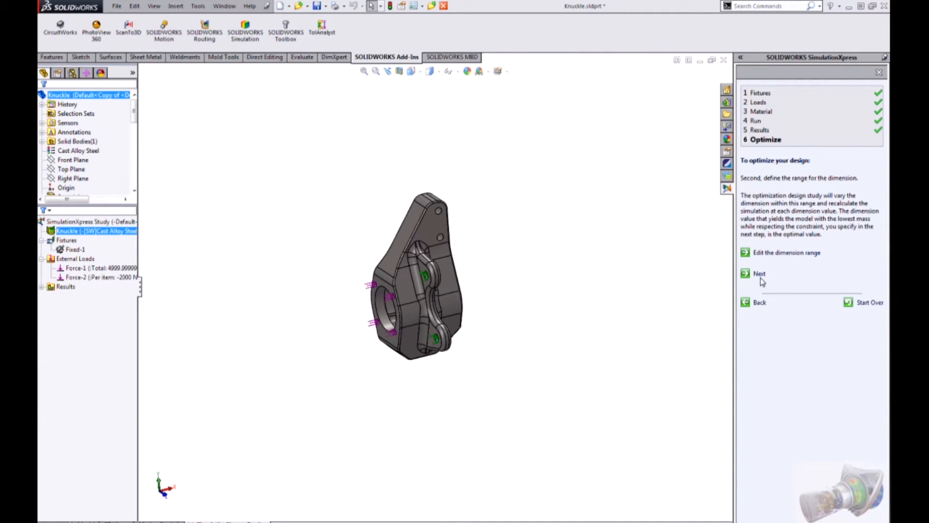
{"action": "mouse_move", "coordinate": [333, 315]}
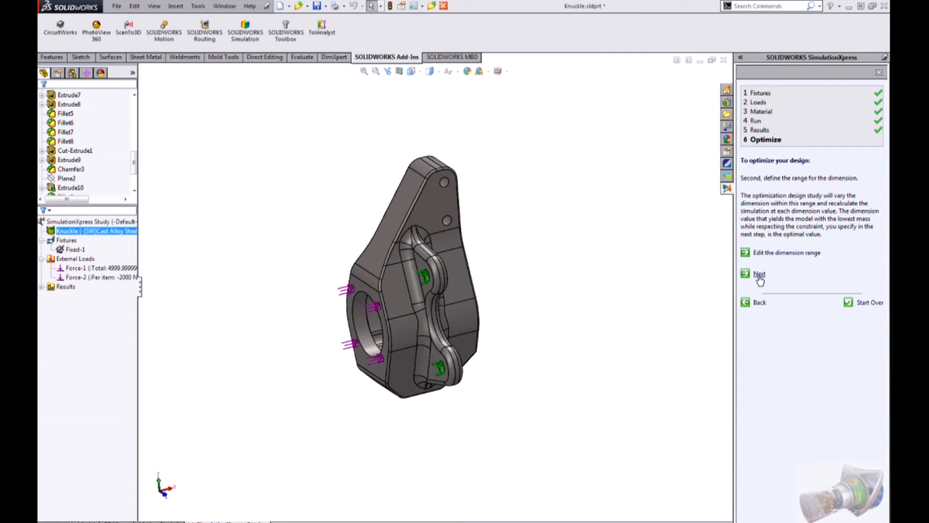
{"action": "left_click", "coordinate": [760, 274]}
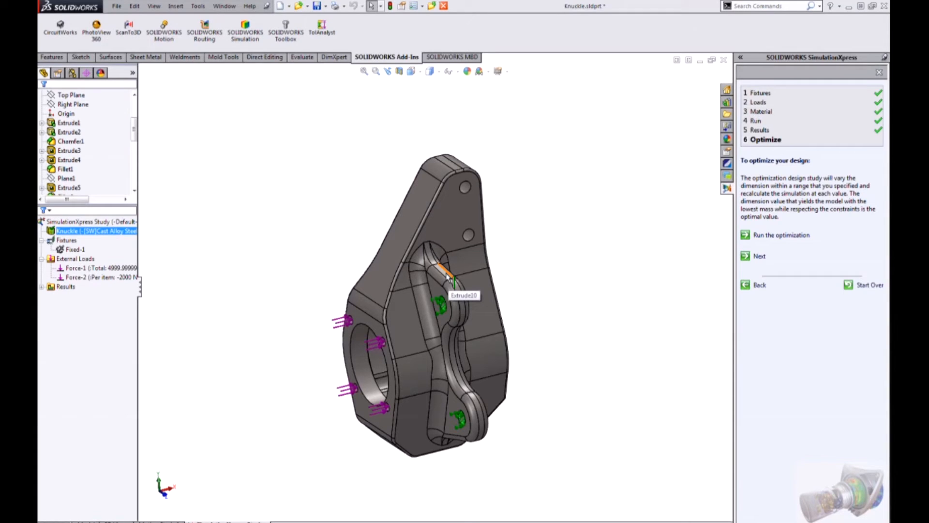
{"action": "mouse_move", "coordinate": [450, 279]}
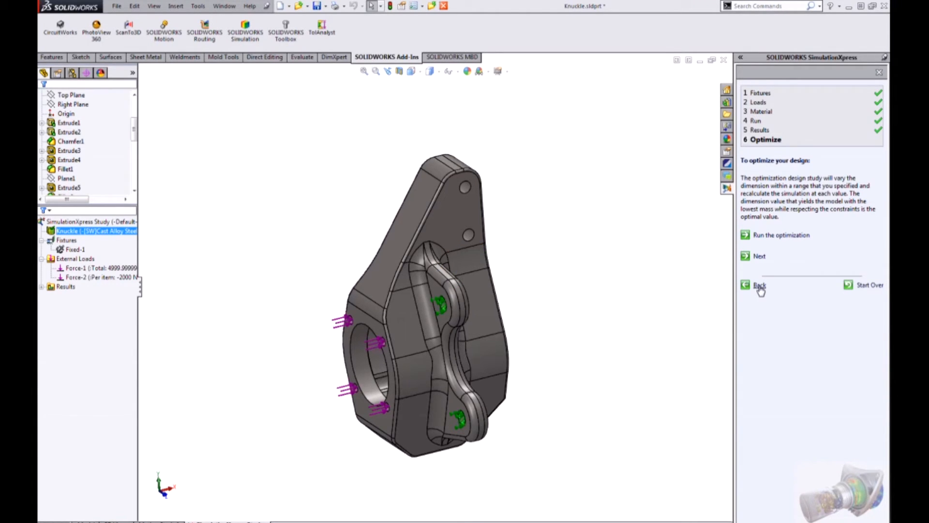
{"action": "left_click", "coordinate": [759, 285]}
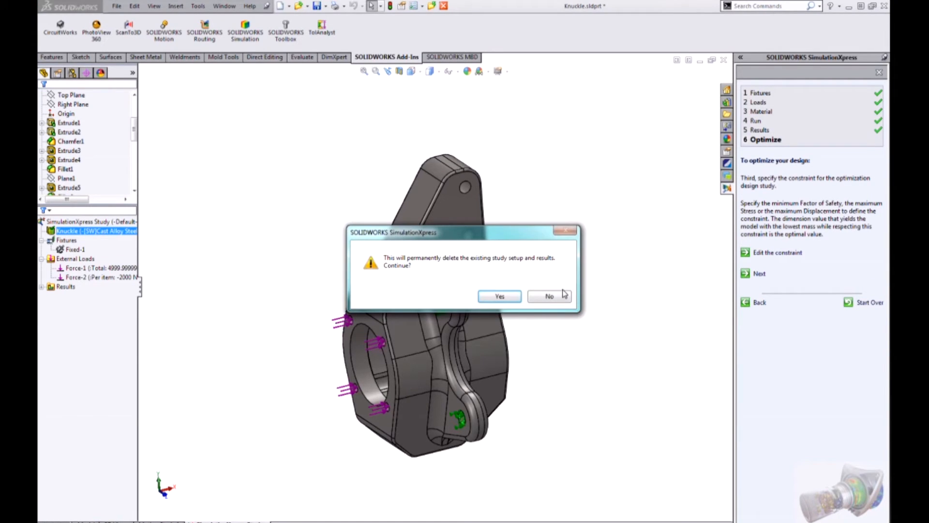
Keep the existing setup, change Force-1 to 6000 N and rerun the simulation.
{"action": "left_click", "coordinate": [548, 295]}
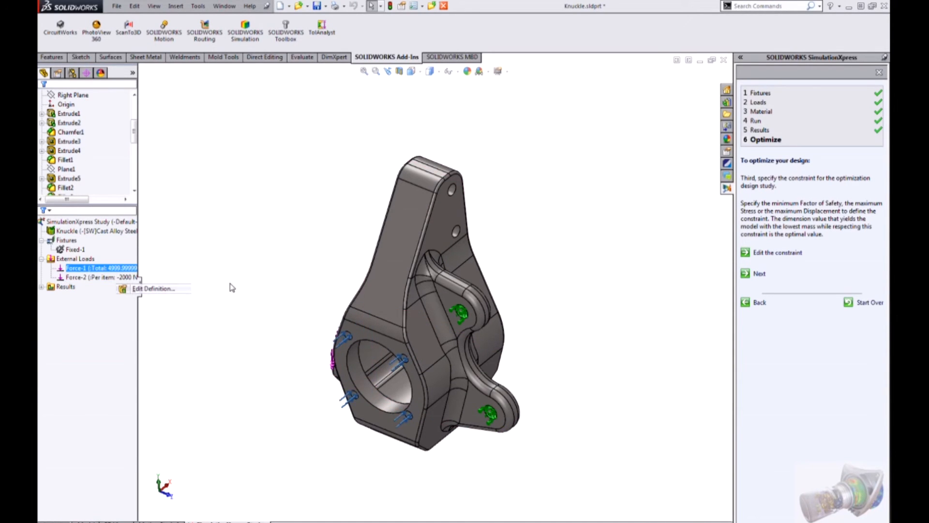
{"action": "left_click", "coordinate": [154, 289]}
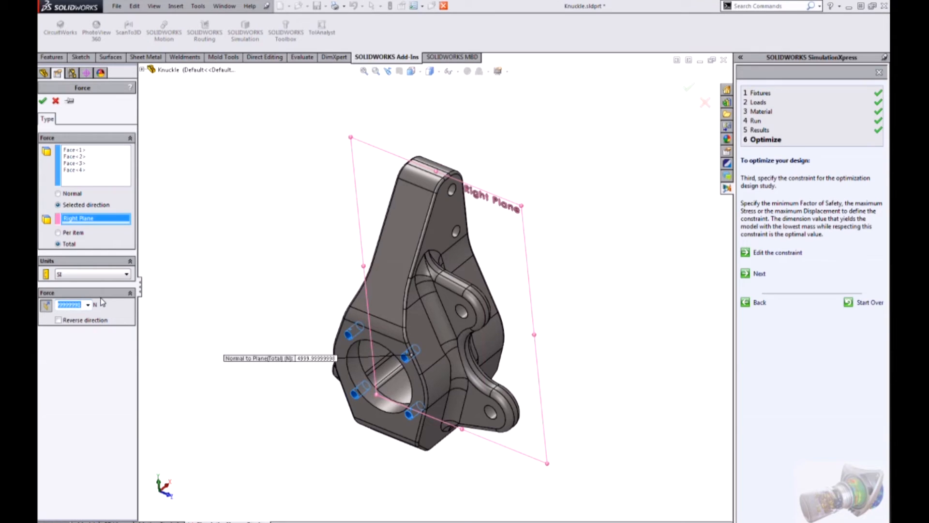
{"action": "type", "text": "6000"}
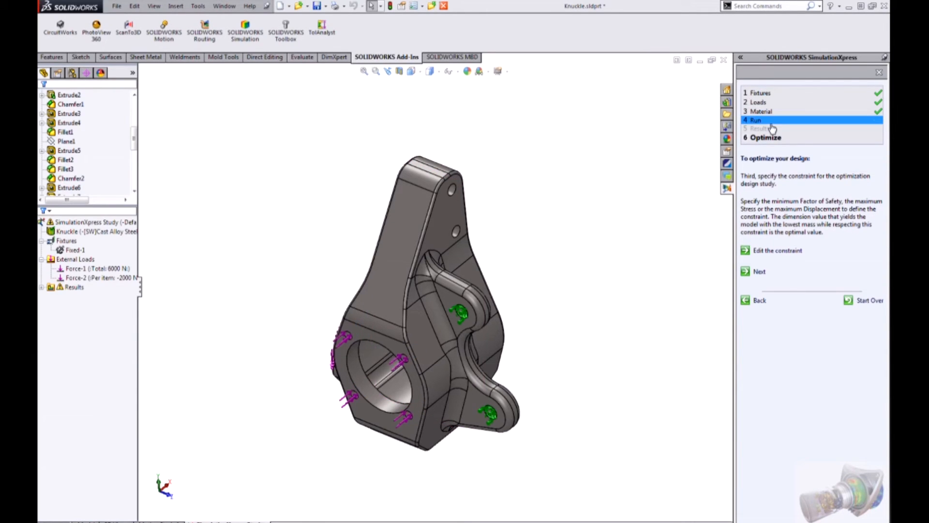
{"action": "left_click", "coordinate": [756, 121]}
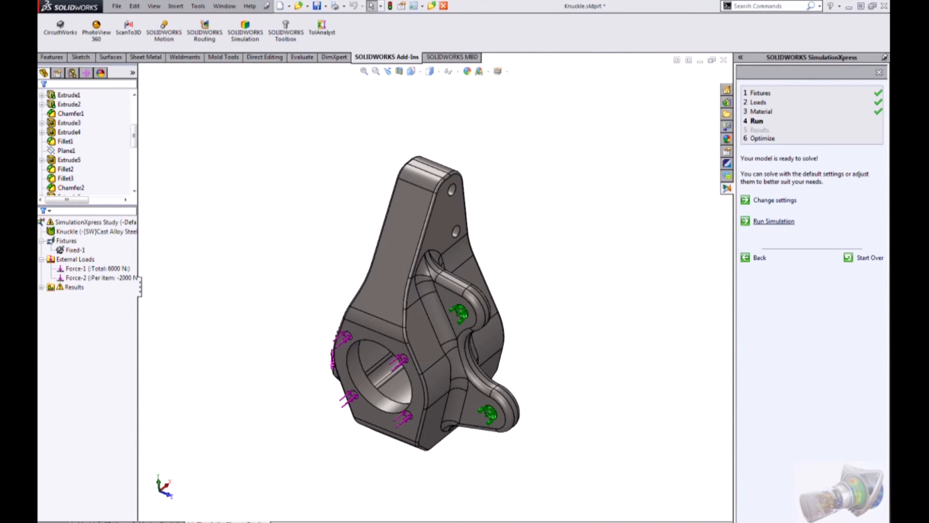
{"action": "left_click", "coordinate": [773, 221]}
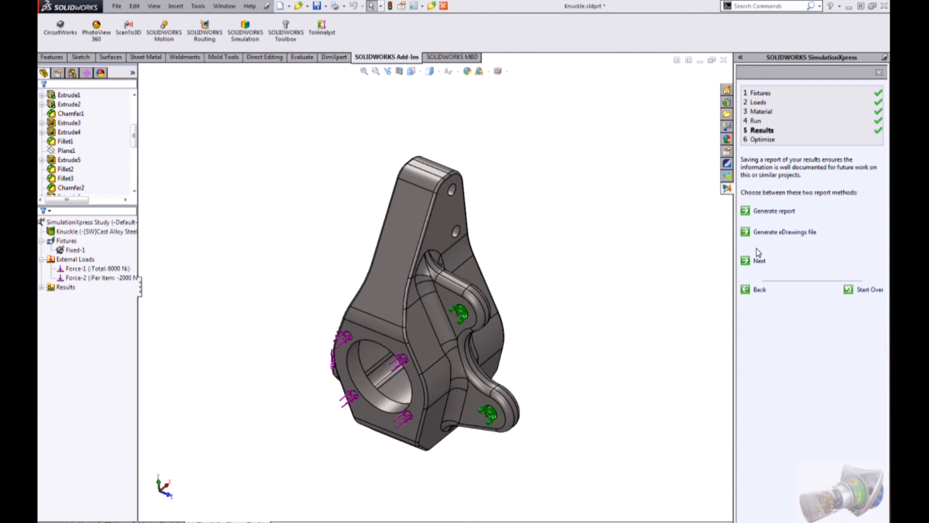
{"action": "mouse_move", "coordinate": [703, 296]}
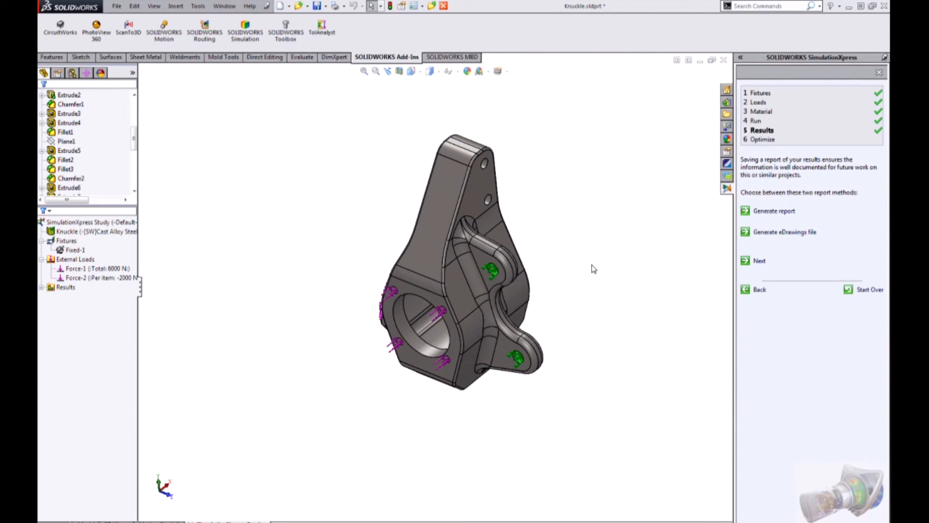
Reopen Force-1's definition and retype its magnitude as 5000 N.
{"action": "scroll", "scroll_direction": "up", "scroll_amount": 3}
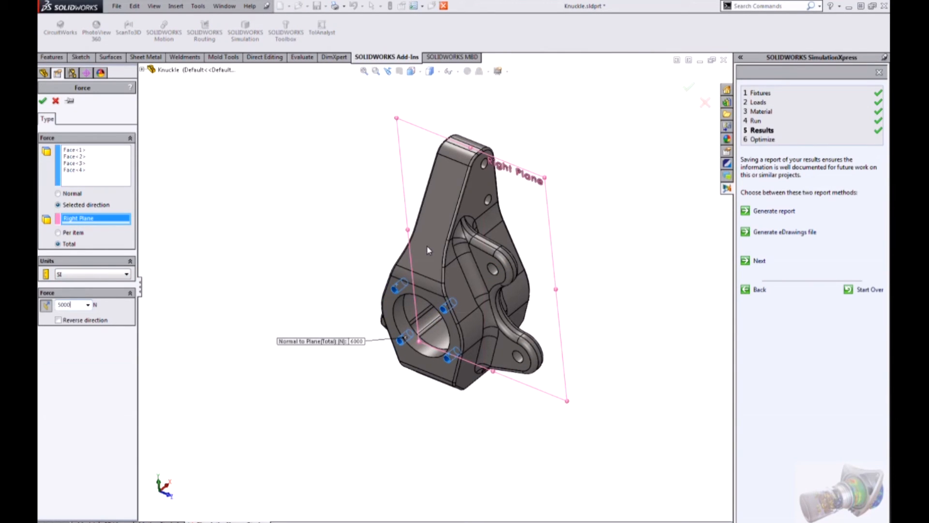
Confirm Force-1 at 5000 N and enable the full SOLIDWORKS Simulation add-in past its warning.
{"action": "left_click", "coordinate": [42, 100]}
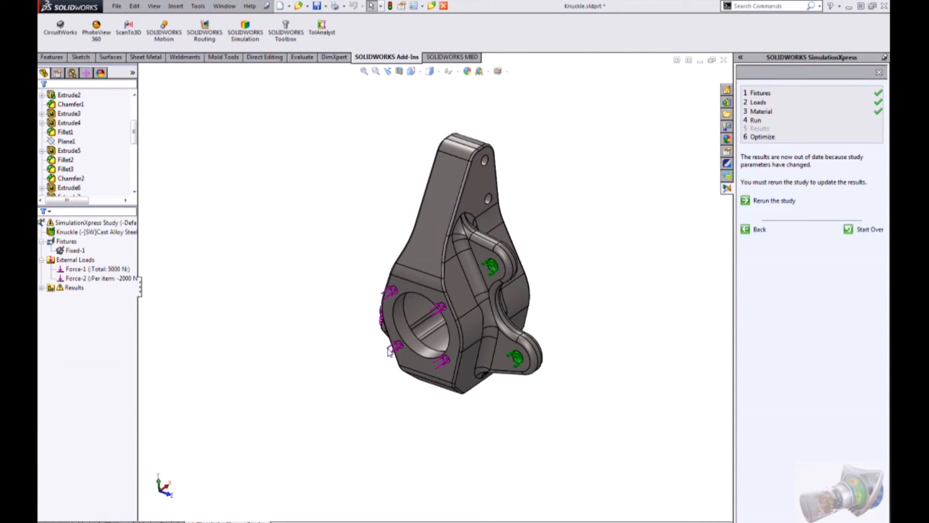
{"action": "left_click", "coordinate": [224, 6]}
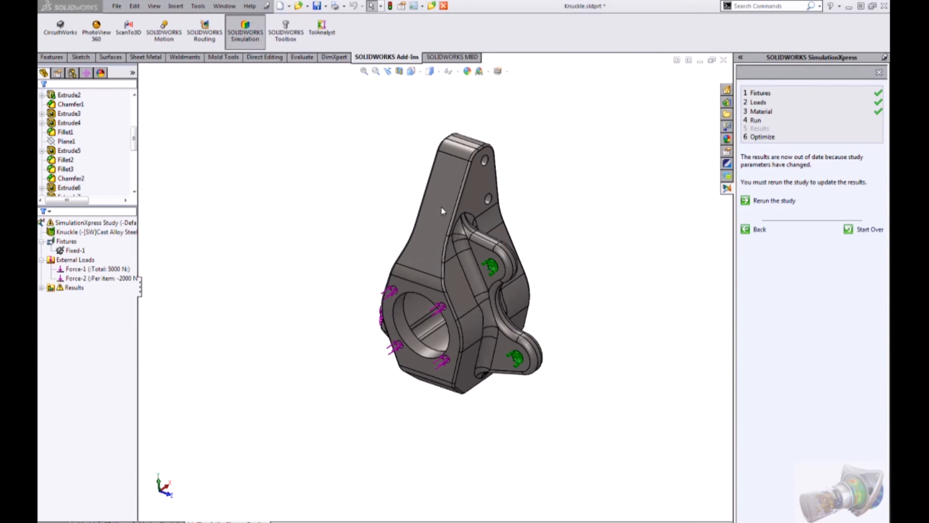
{"action": "left_click", "coordinate": [245, 33]}
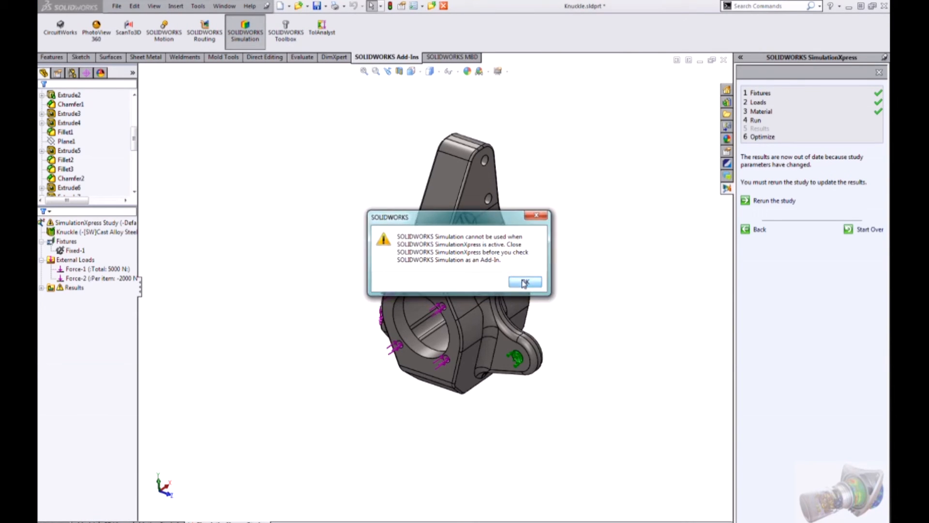
{"action": "left_click", "coordinate": [524, 281]}
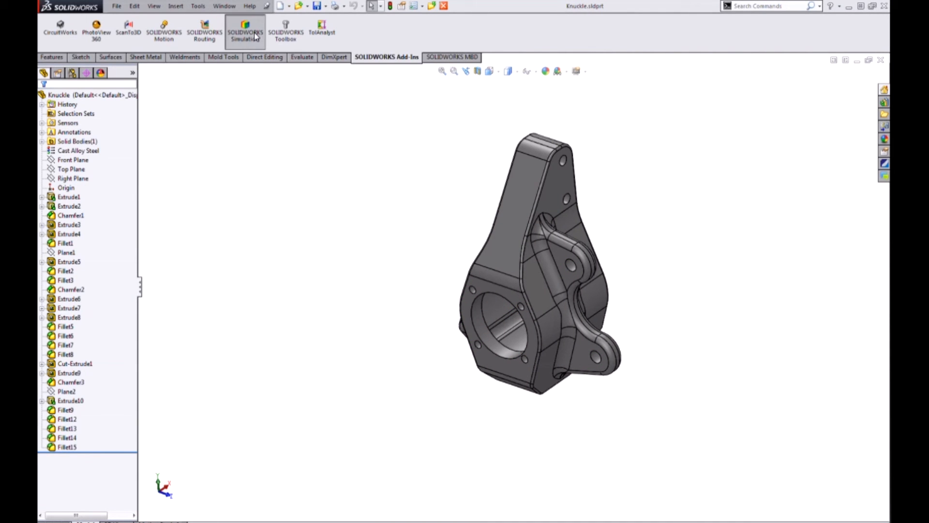
{"action": "left_click", "coordinate": [245, 30]}
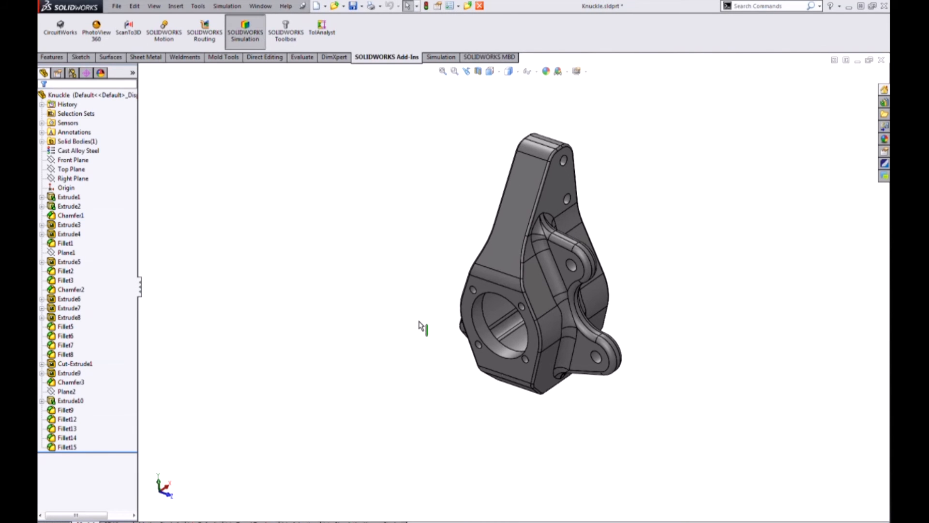
{"action": "left_click", "coordinate": [438, 56]}
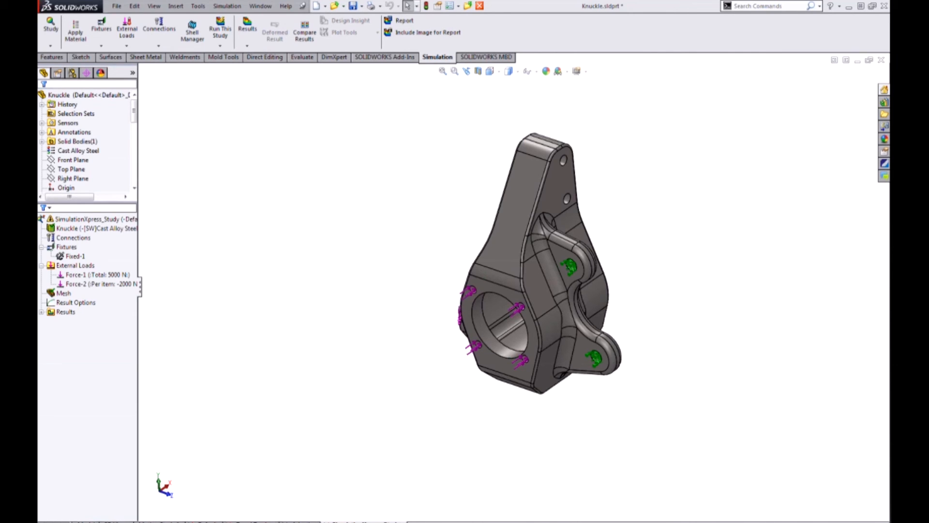
Open the Study dropdown on the Simulation tab.
{"action": "left_click", "coordinate": [73, 237]}
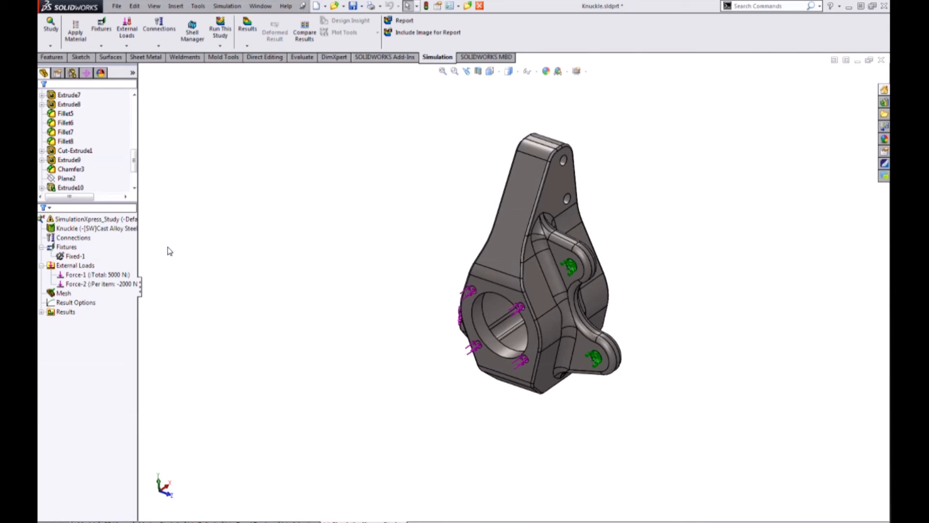
{"action": "left_click", "coordinate": [50, 29]}
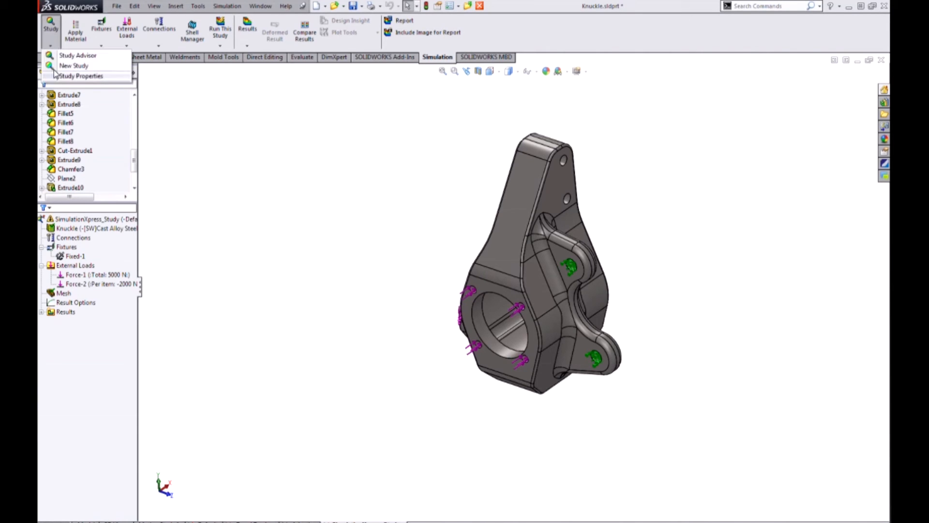
Create static study Static 5 and assign Cast Alloy Steel to the Knuckle part.
{"action": "left_click", "coordinate": [73, 65]}
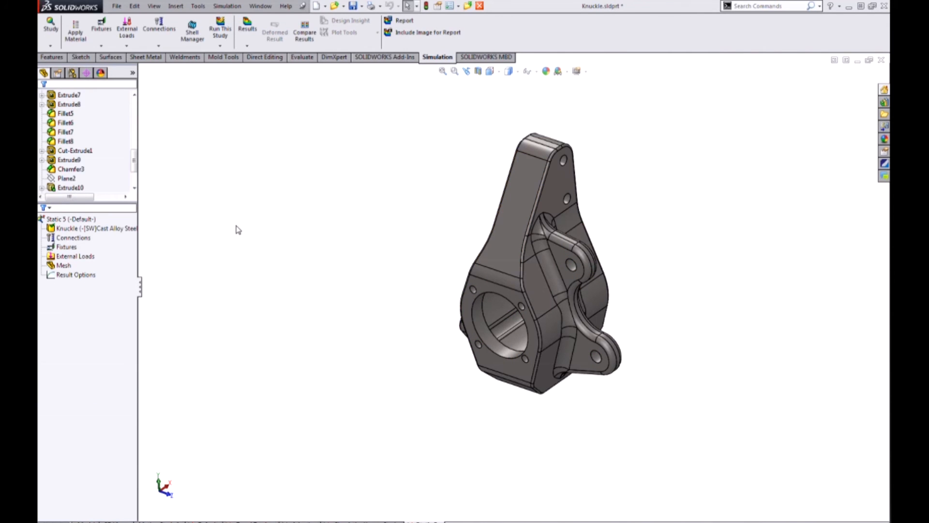
{"action": "mouse_move", "coordinate": [238, 224]}
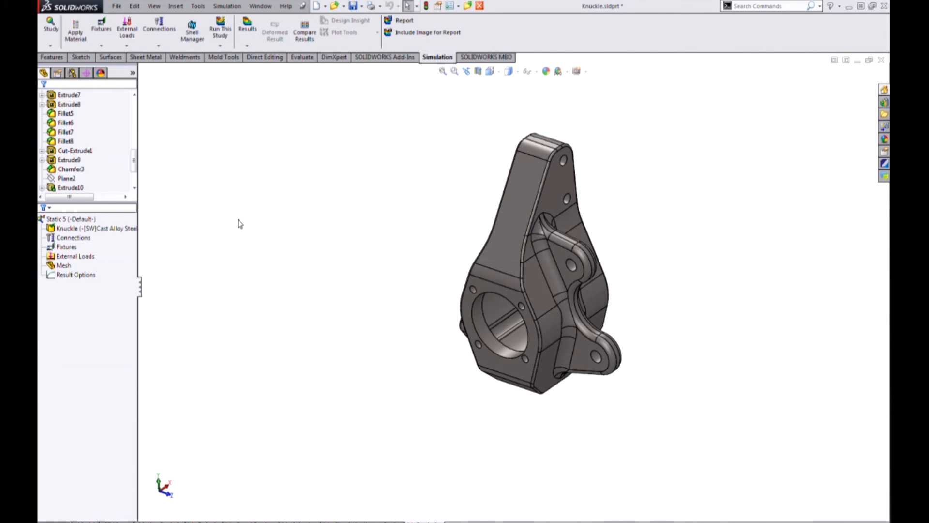
{"action": "left_click", "coordinate": [89, 228]}
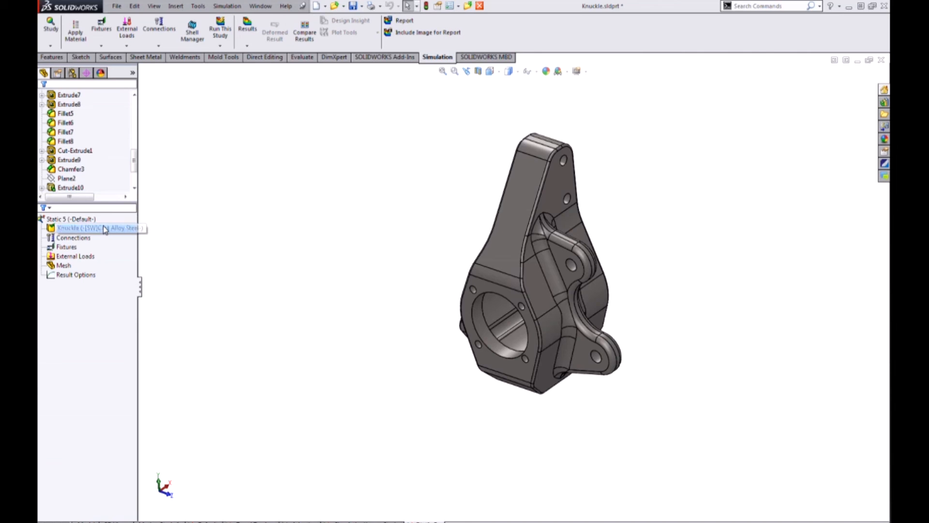
{"action": "right_click", "coordinate": [90, 228]}
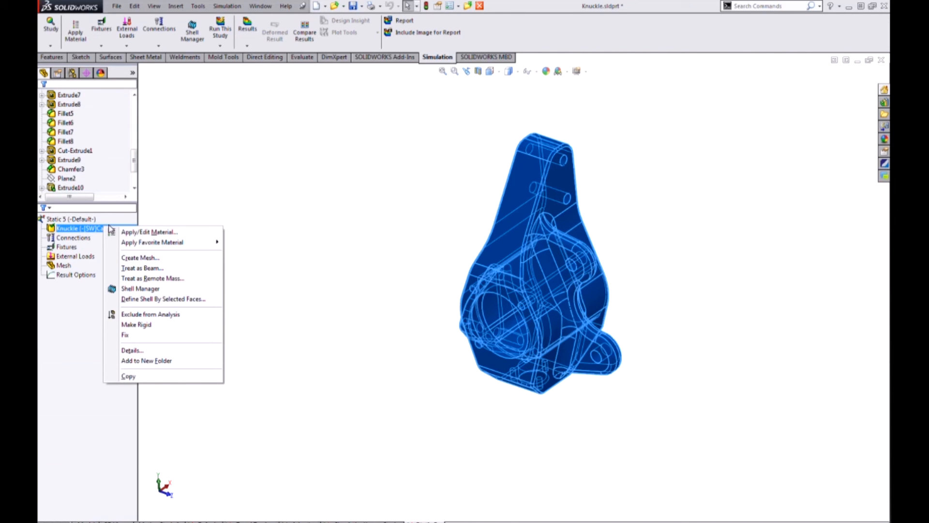
{"action": "left_click", "coordinate": [150, 232]}
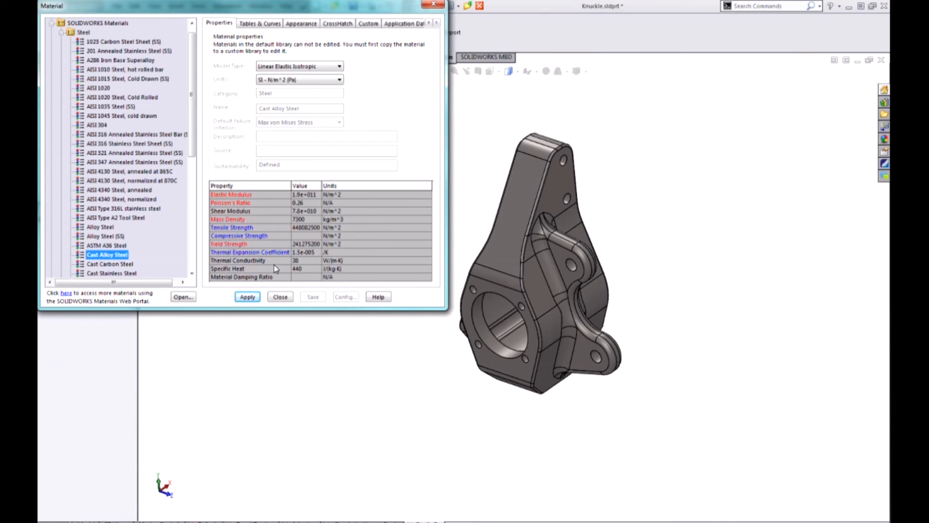
{"action": "mouse_move", "coordinate": [242, 201]}
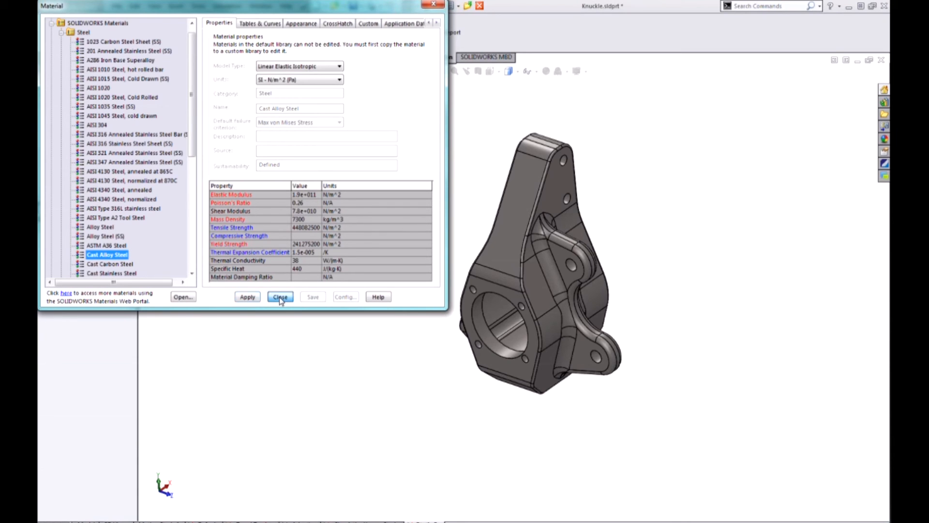
{"action": "left_click", "coordinate": [280, 296]}
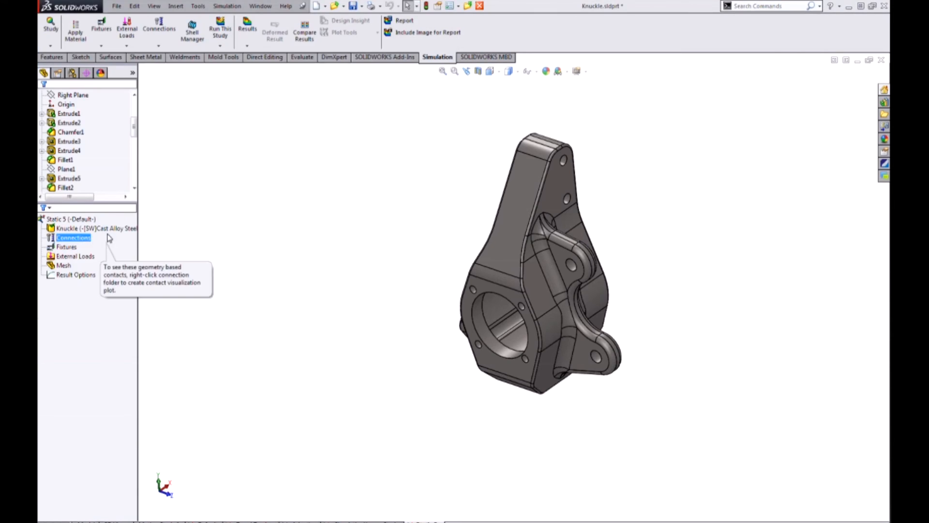
{"action": "right_click", "coordinate": [92, 228]}
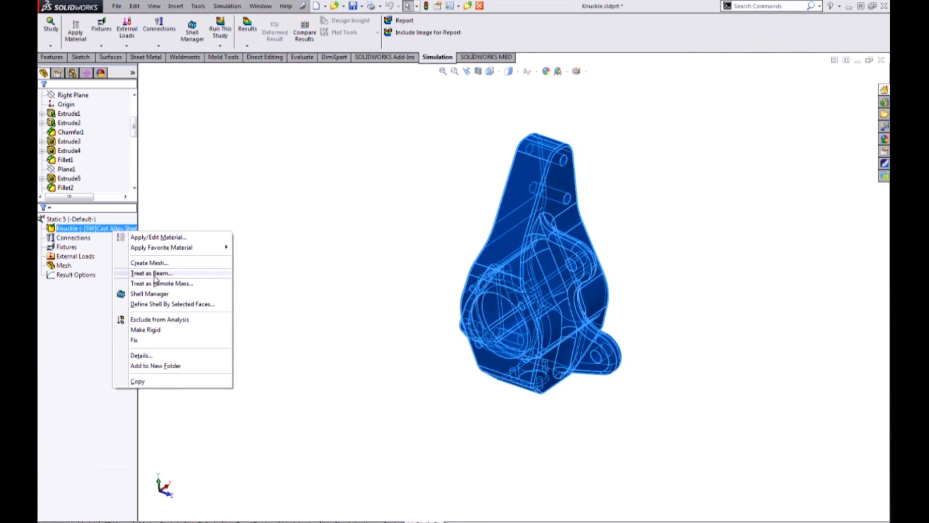
{"action": "mouse_move", "coordinate": [169, 304]}
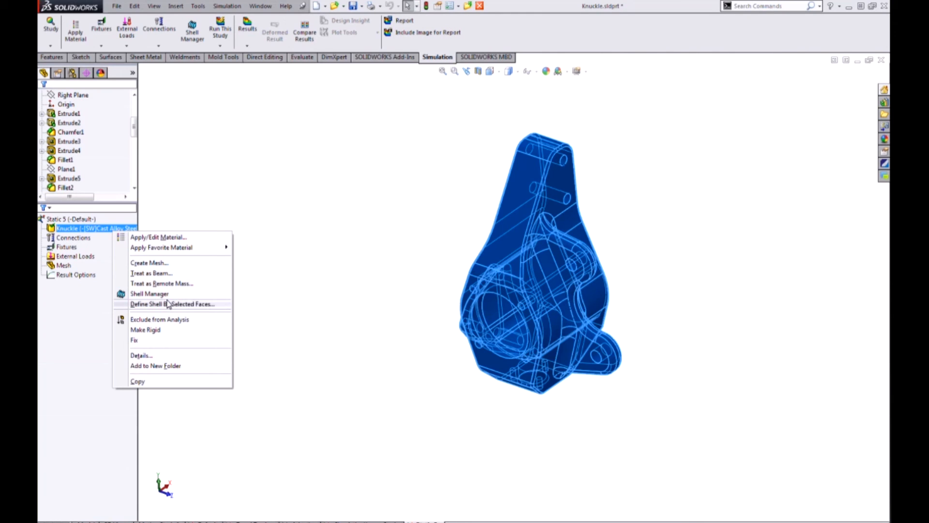
{"action": "mouse_move", "coordinate": [274, 320]}
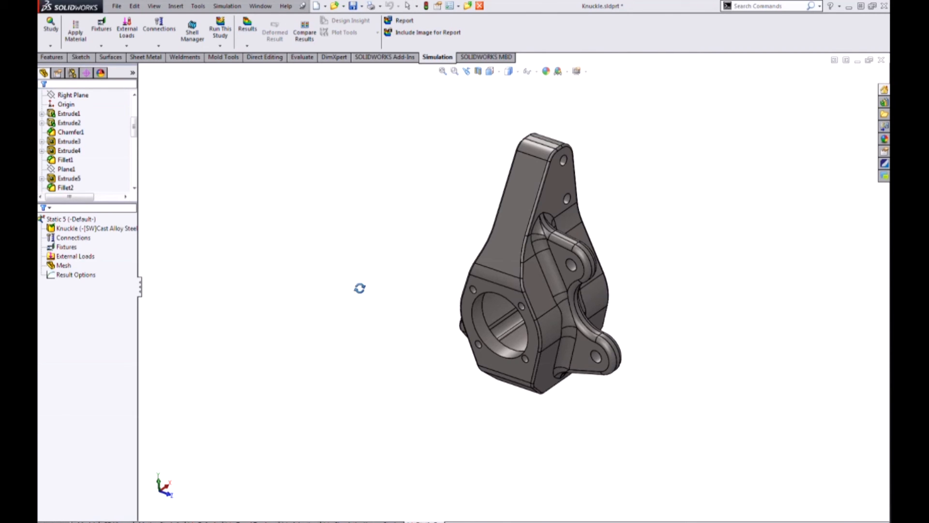
{"action": "right_click", "coordinate": [73, 238]}
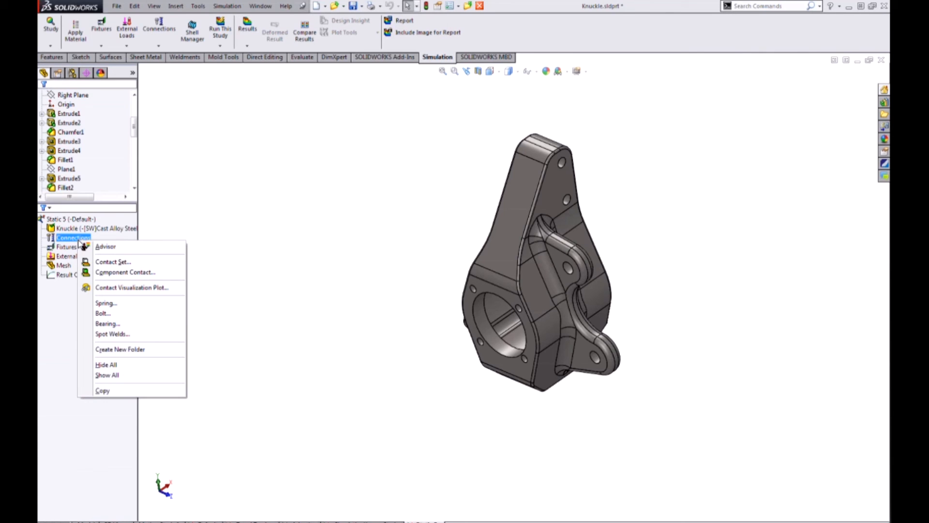
{"action": "mouse_move", "coordinate": [87, 246]}
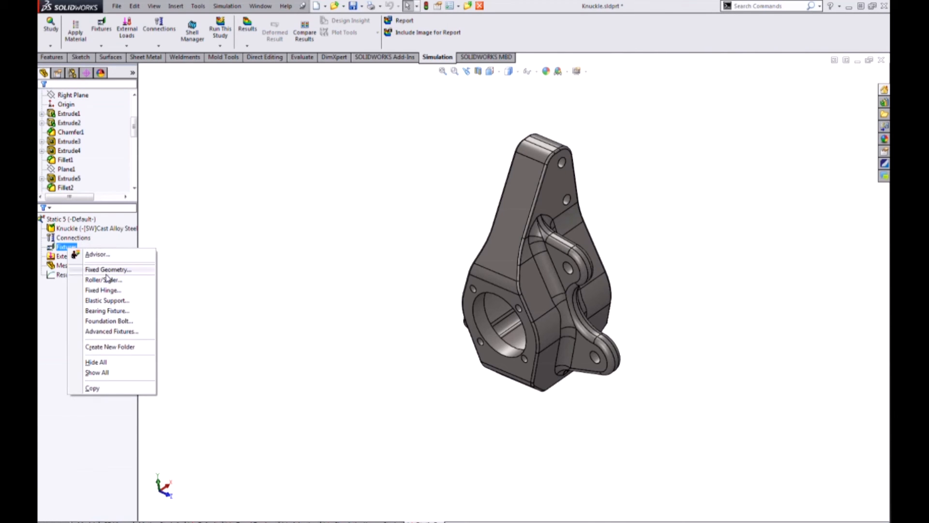
{"action": "mouse_move", "coordinate": [106, 269]}
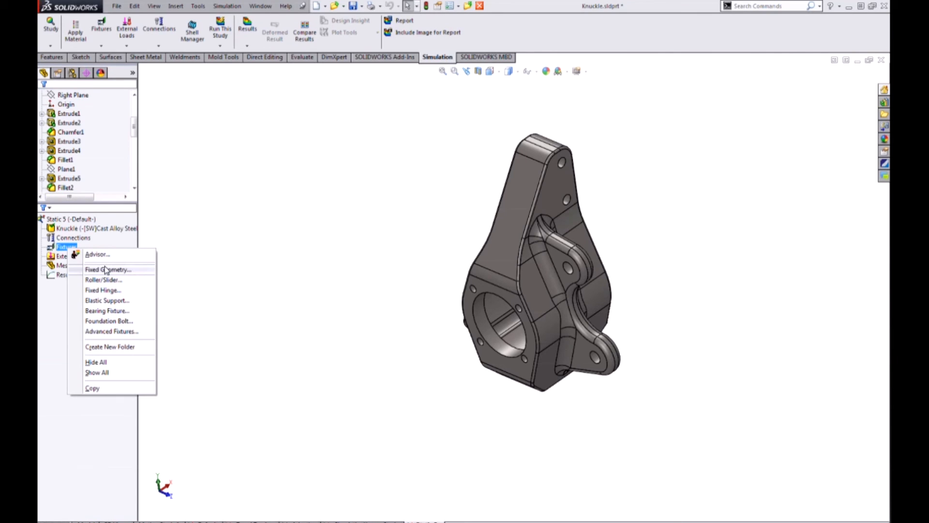
{"action": "mouse_move", "coordinate": [127, 291]}
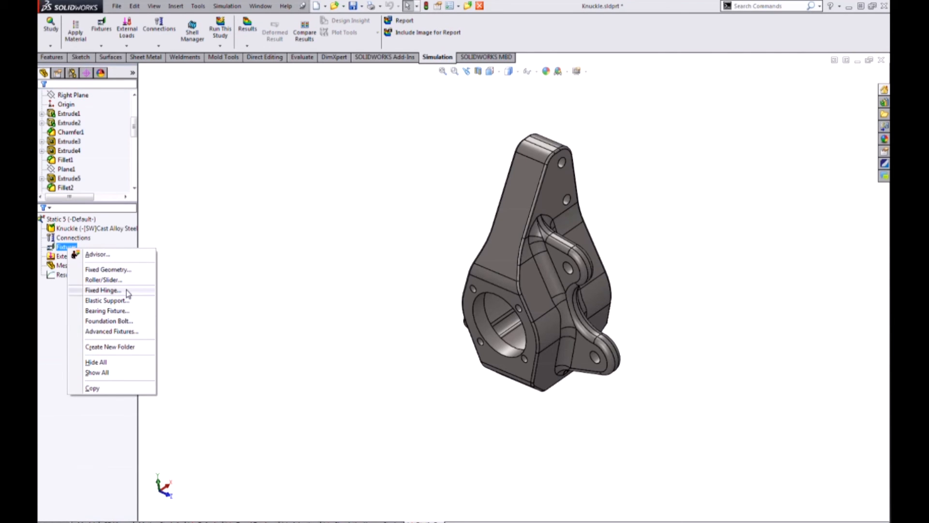
Apply a Fixed Hinge fixture to both knuckle lug hole faces.
{"action": "left_click", "coordinate": [103, 290]}
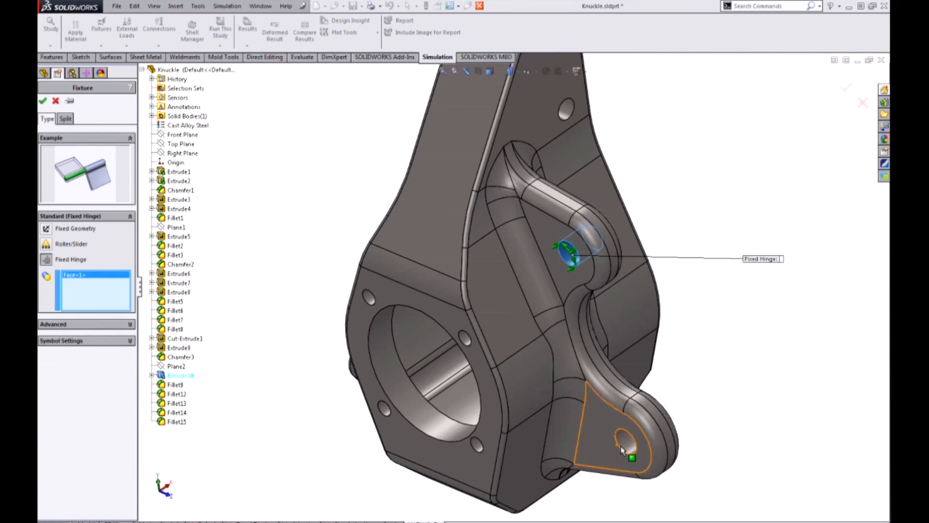
{"action": "left_click", "coordinate": [623, 442]}
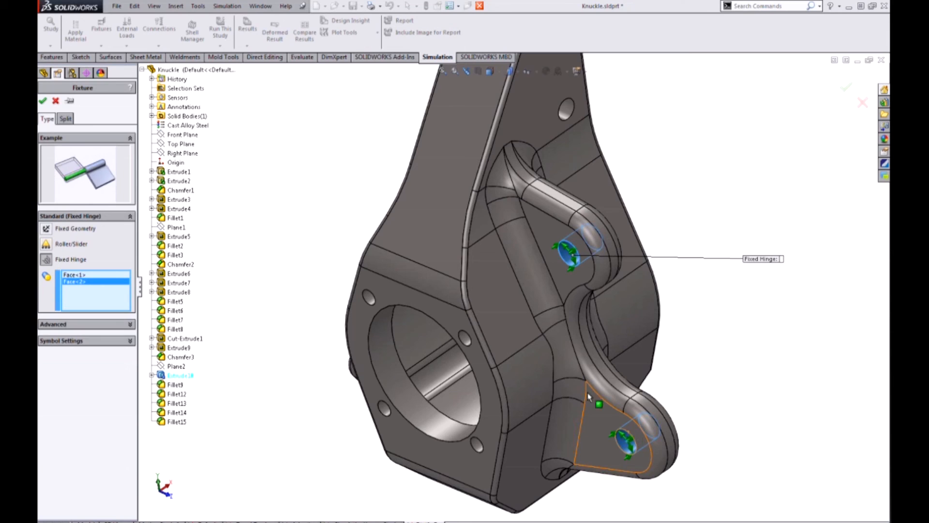
{"action": "left_click", "coordinate": [415, 278]}
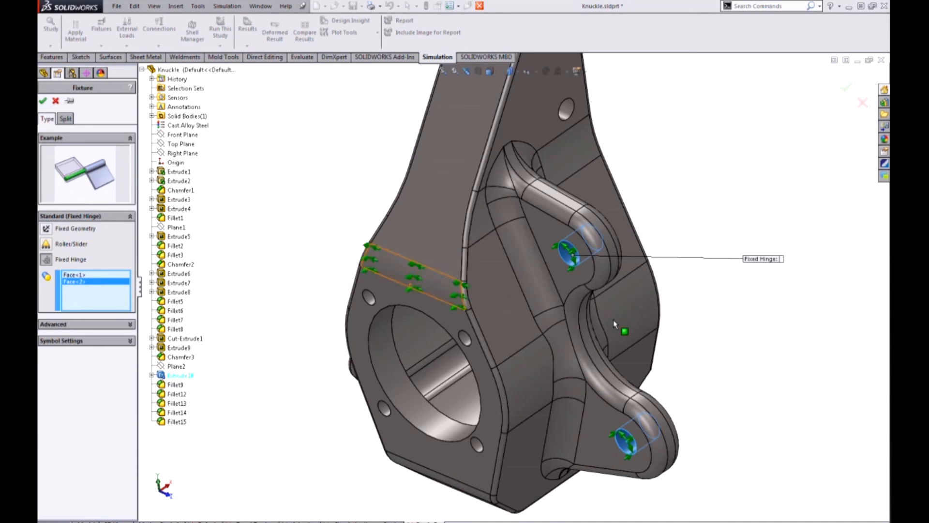
{"action": "left_click", "coordinate": [42, 100]}
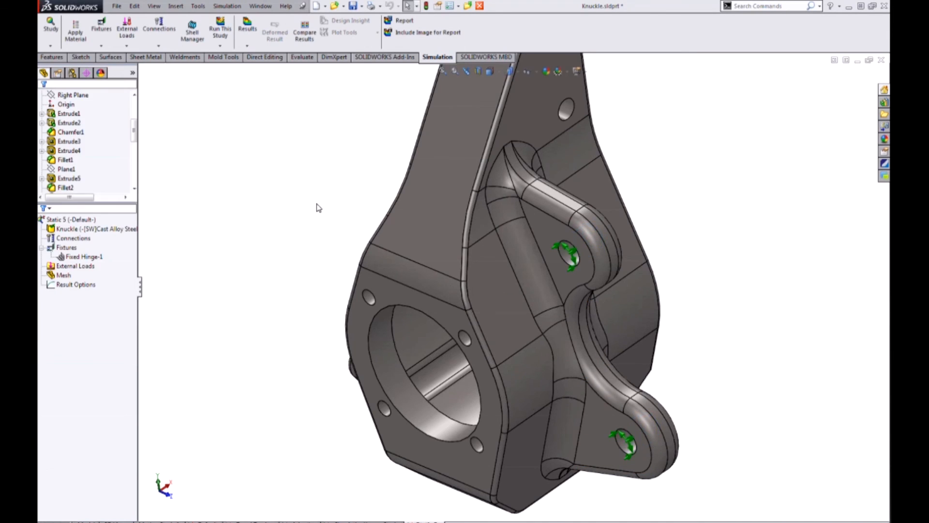
Highlight Fixed Hinge-1, then bring up the External Loads context menu.
{"action": "left_click", "coordinate": [83, 256]}
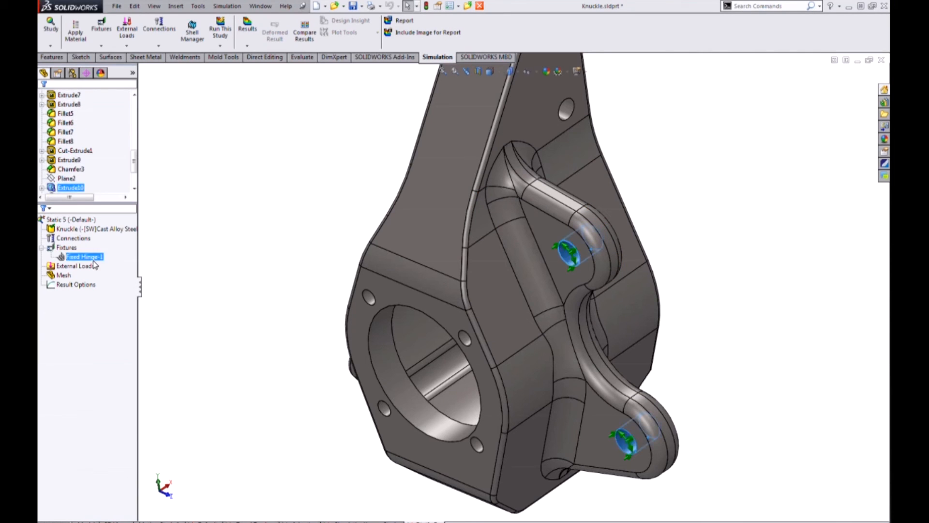
{"action": "left_click", "coordinate": [74, 266]}
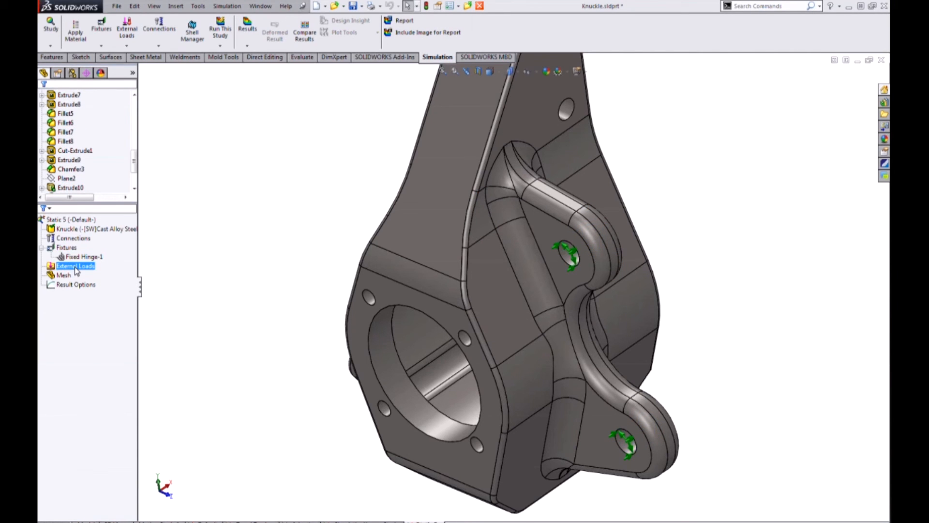
{"action": "right_click", "coordinate": [74, 265]}
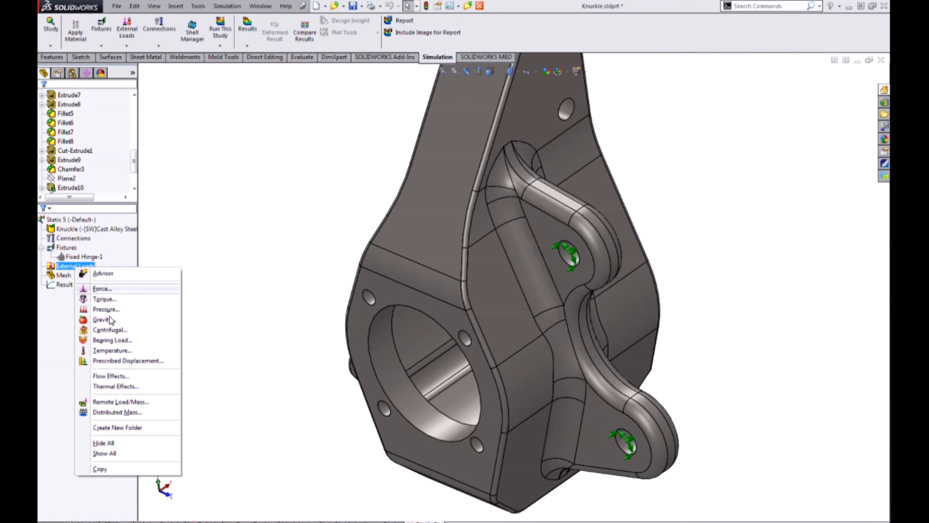
{"action": "mouse_move", "coordinate": [110, 320]}
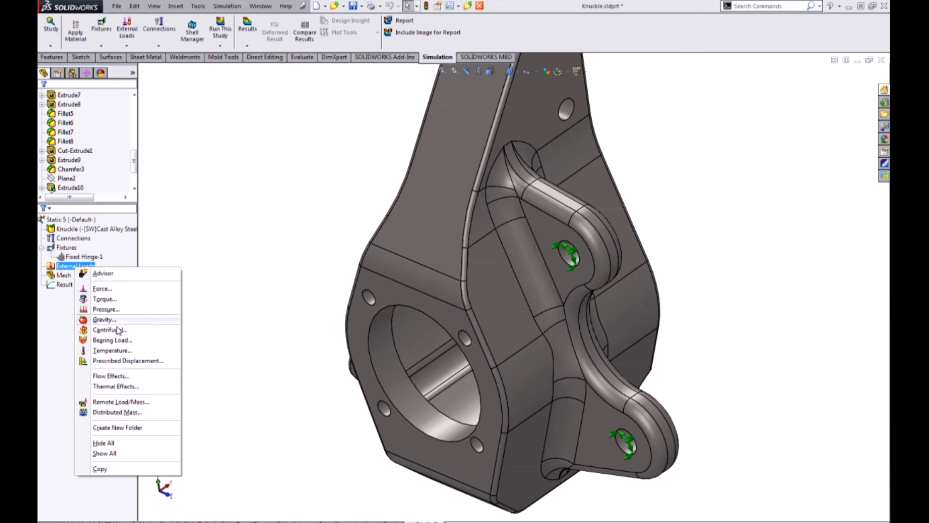
{"action": "mouse_move", "coordinate": [131, 355]}
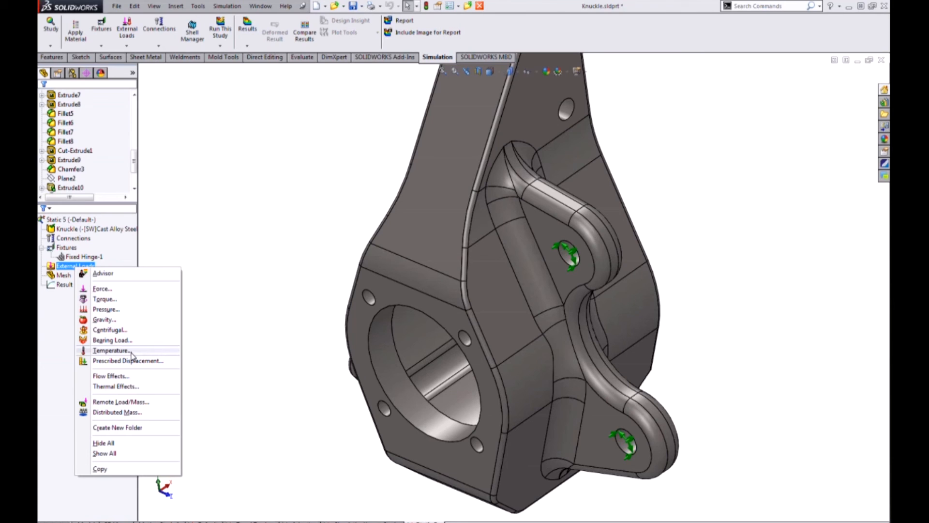
{"action": "mouse_move", "coordinate": [134, 406]}
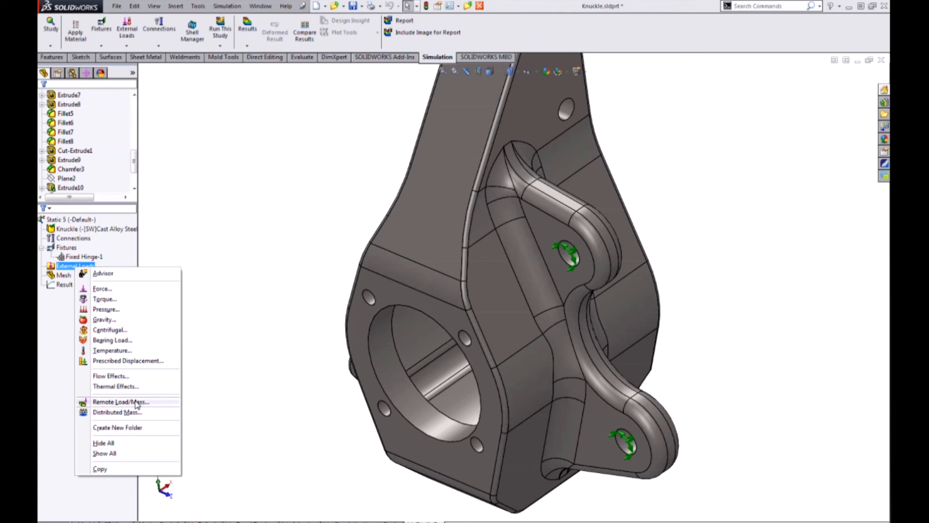
{"action": "mouse_move", "coordinate": [138, 412]}
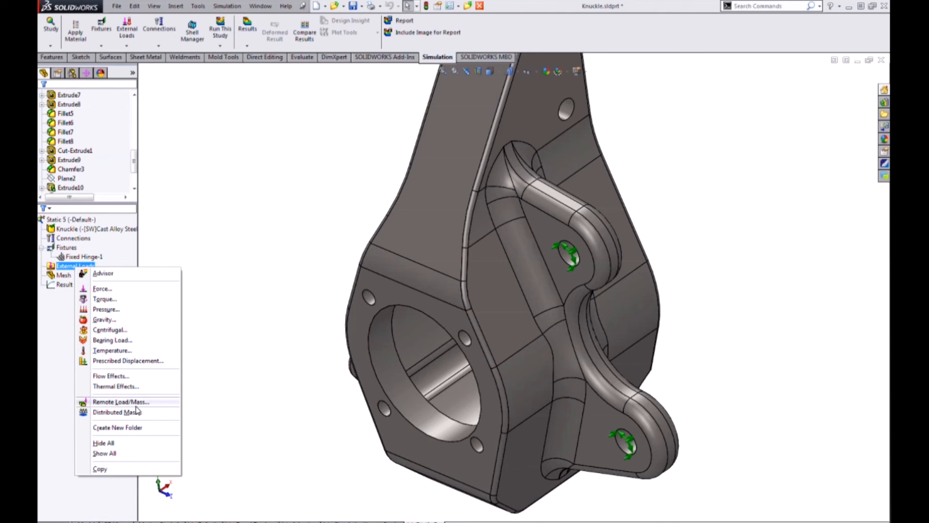
{"action": "mouse_move", "coordinate": [123, 373]}
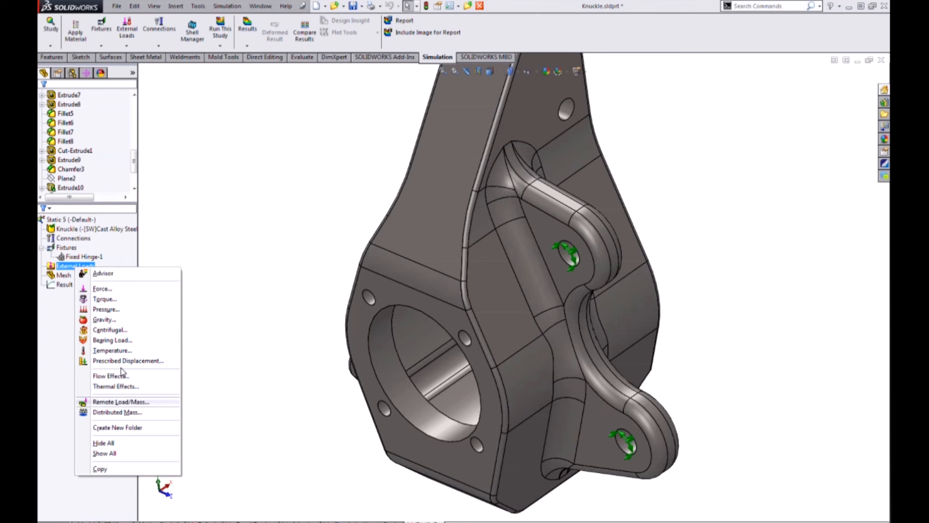
{"action": "mouse_move", "coordinate": [106, 289]}
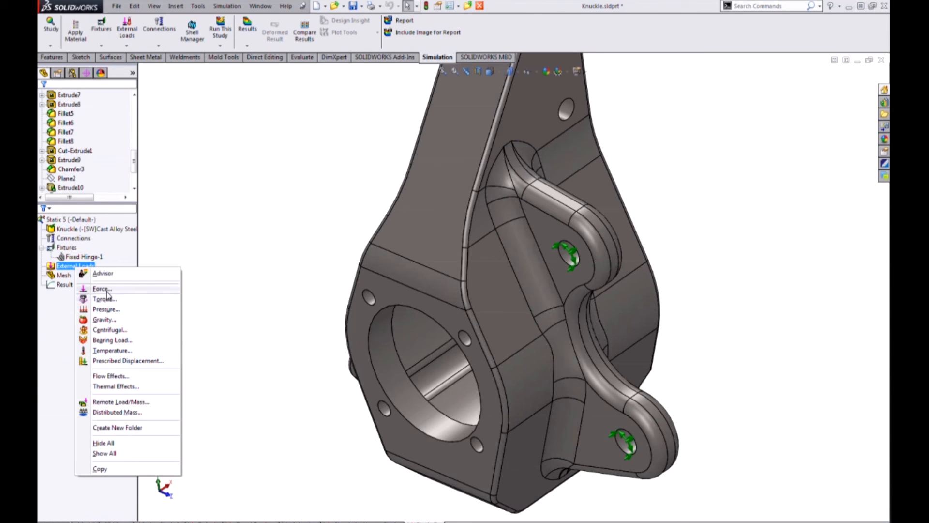